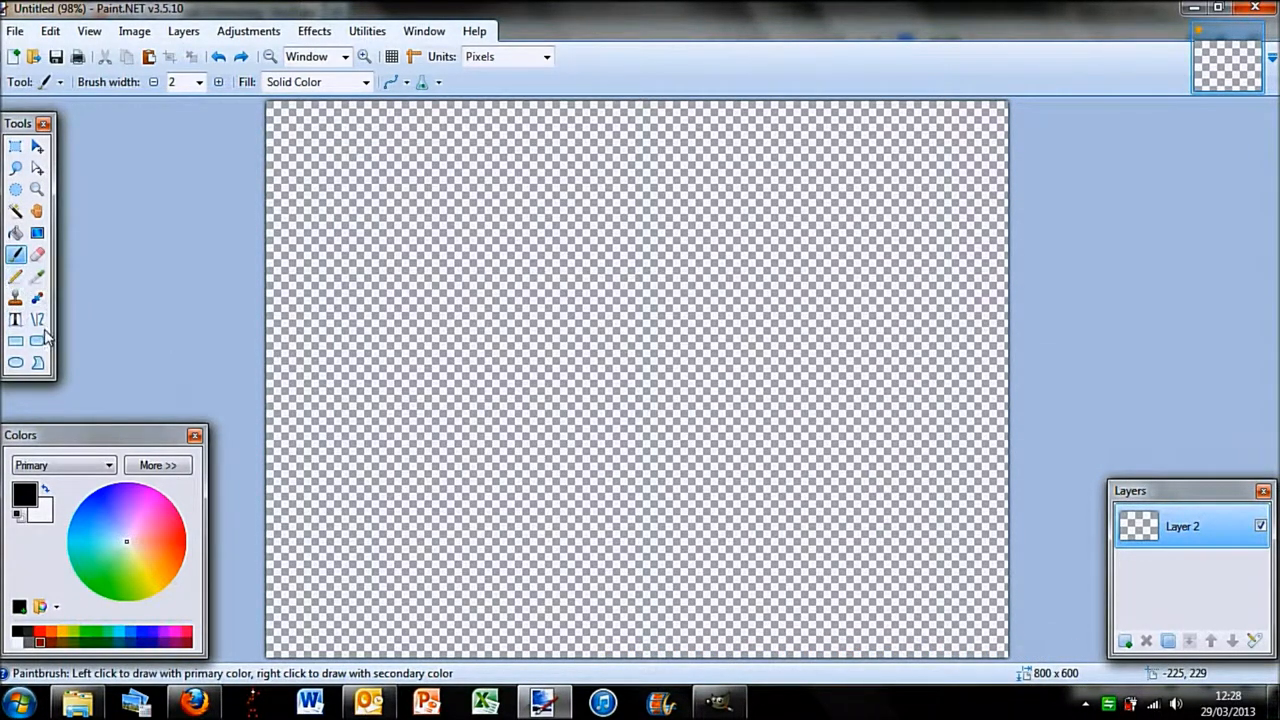
# - Draw a vertical black line on the canvas's left side with brush width 7
pyautogui.click(38, 320)
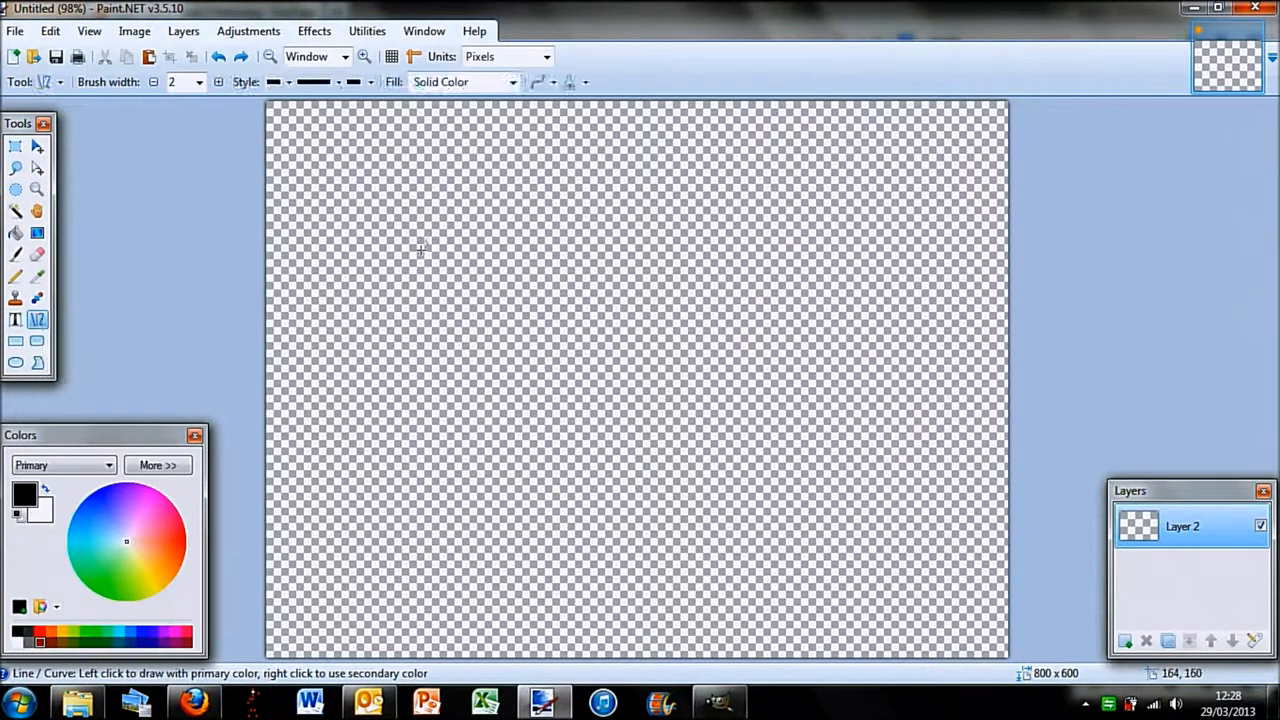
pyautogui.moveTo(430, 258)
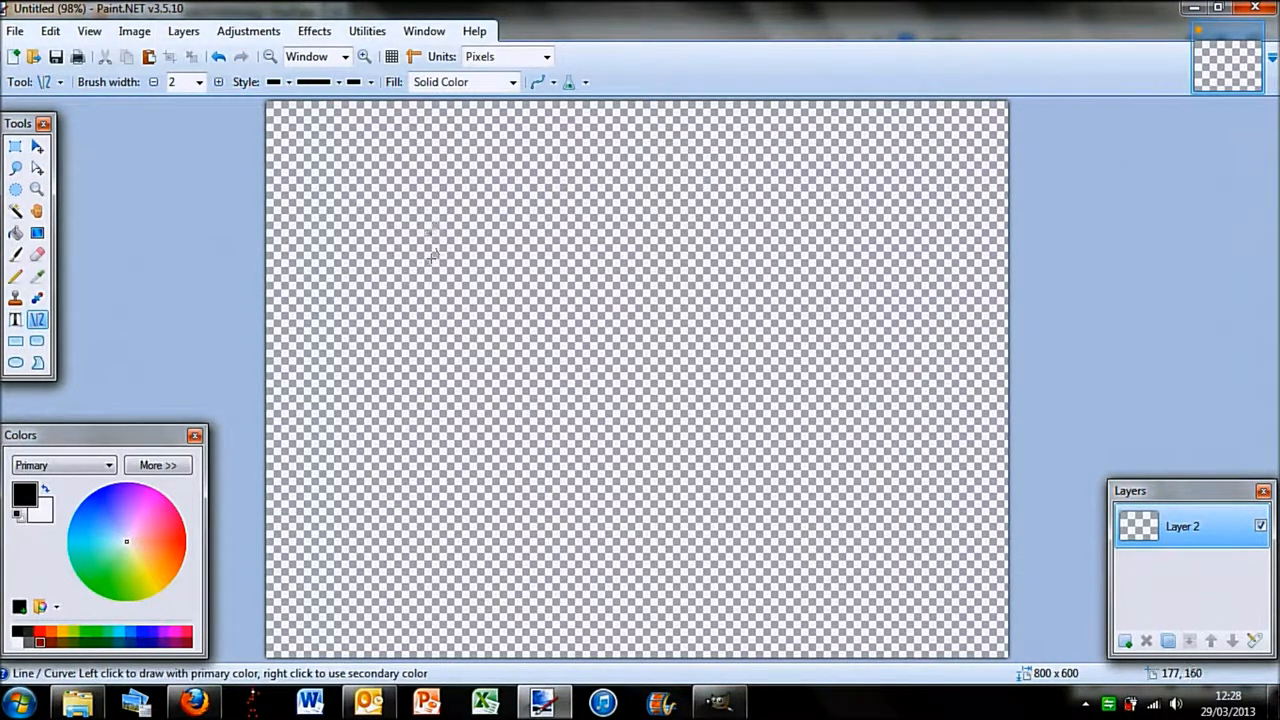
pyautogui.moveTo(430, 263); pyautogui.dragTo(432, 369)
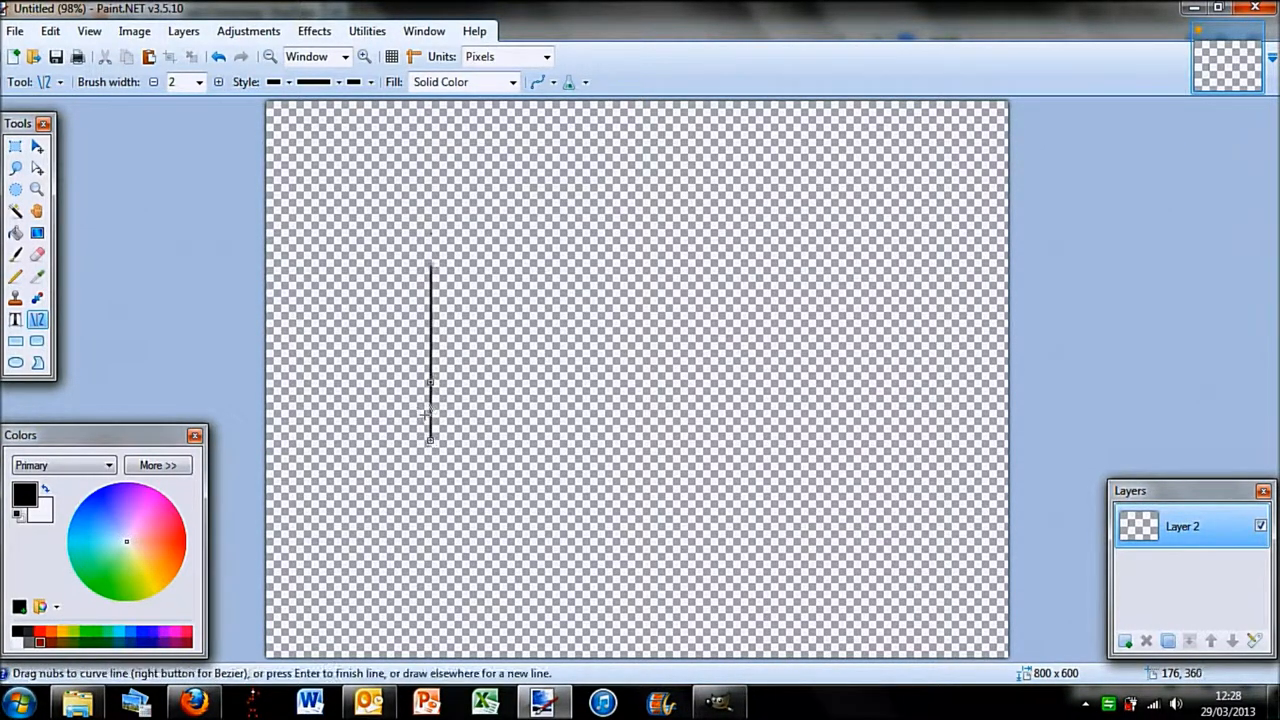
pyautogui.moveTo(213, 82)
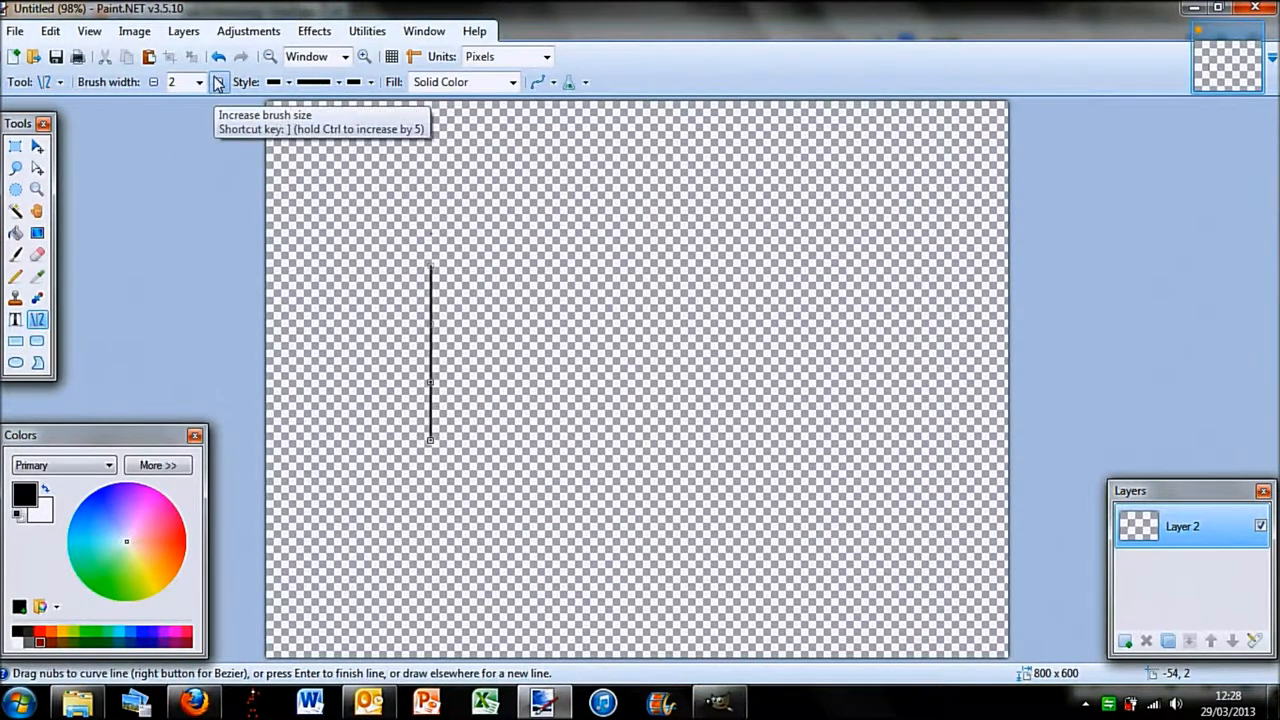
pyautogui.click(210, 81)
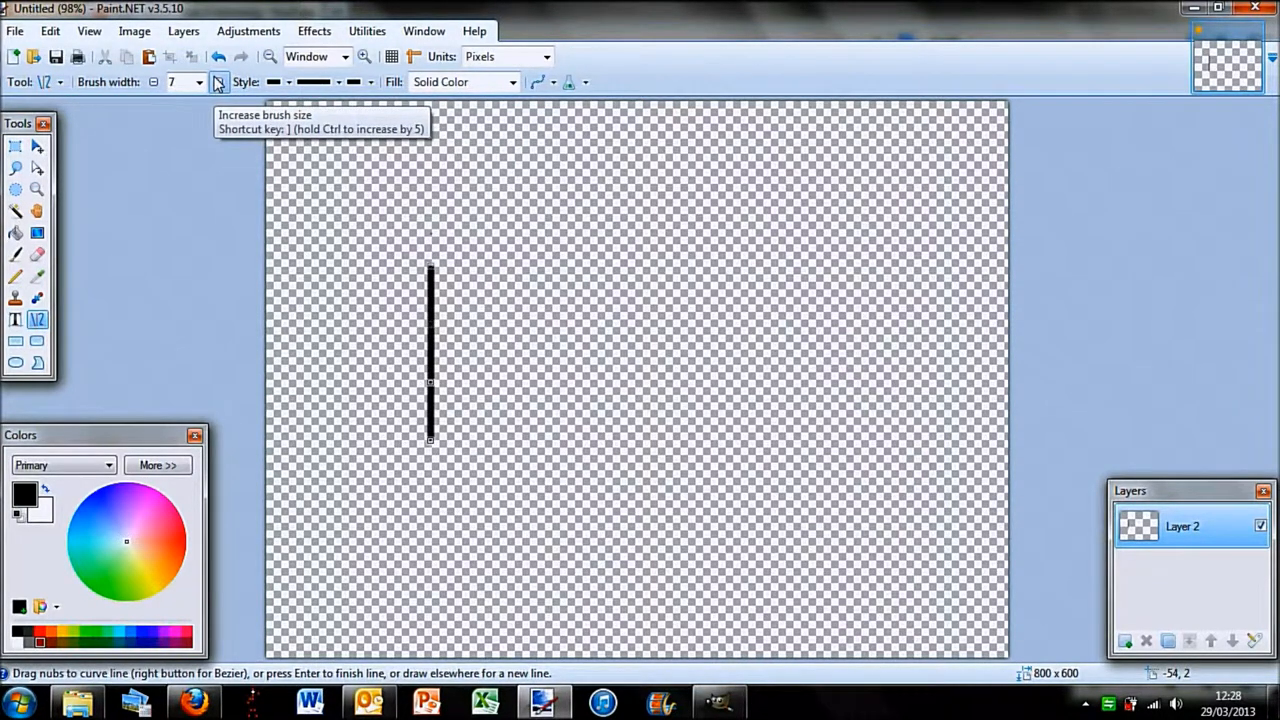
pyautogui.moveTo(393, 450)
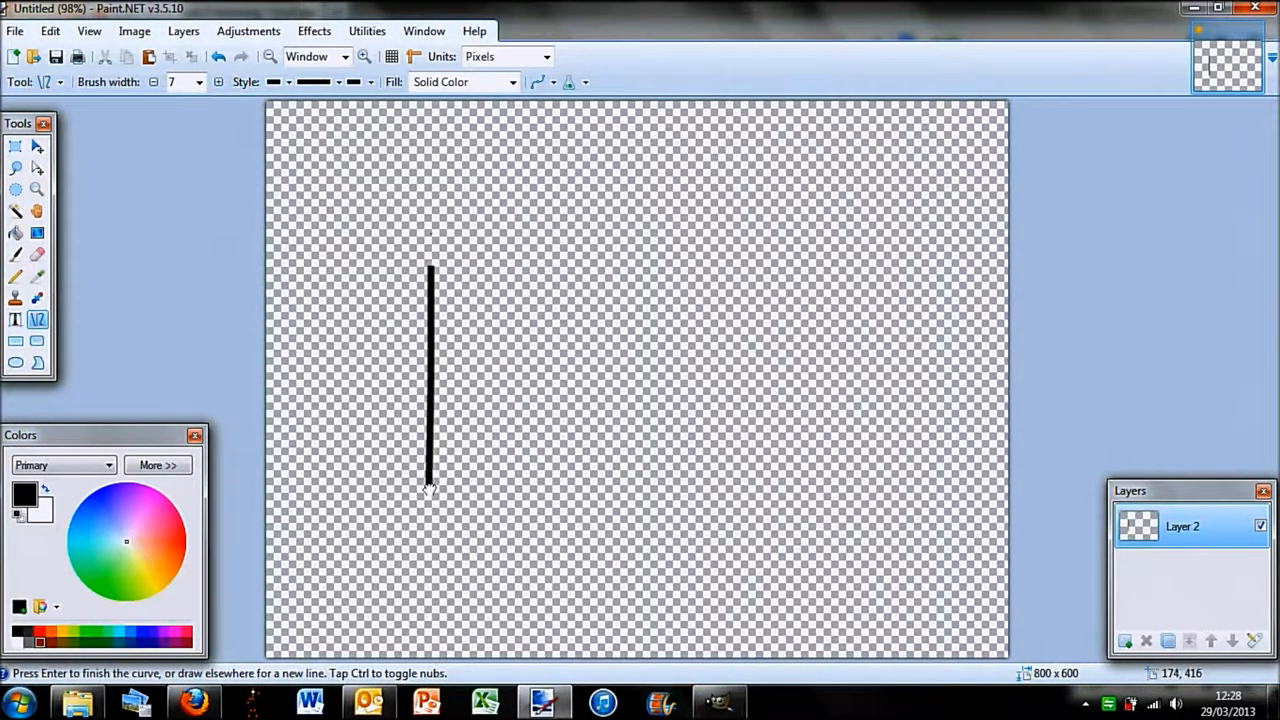
pyautogui.moveTo(431, 493)
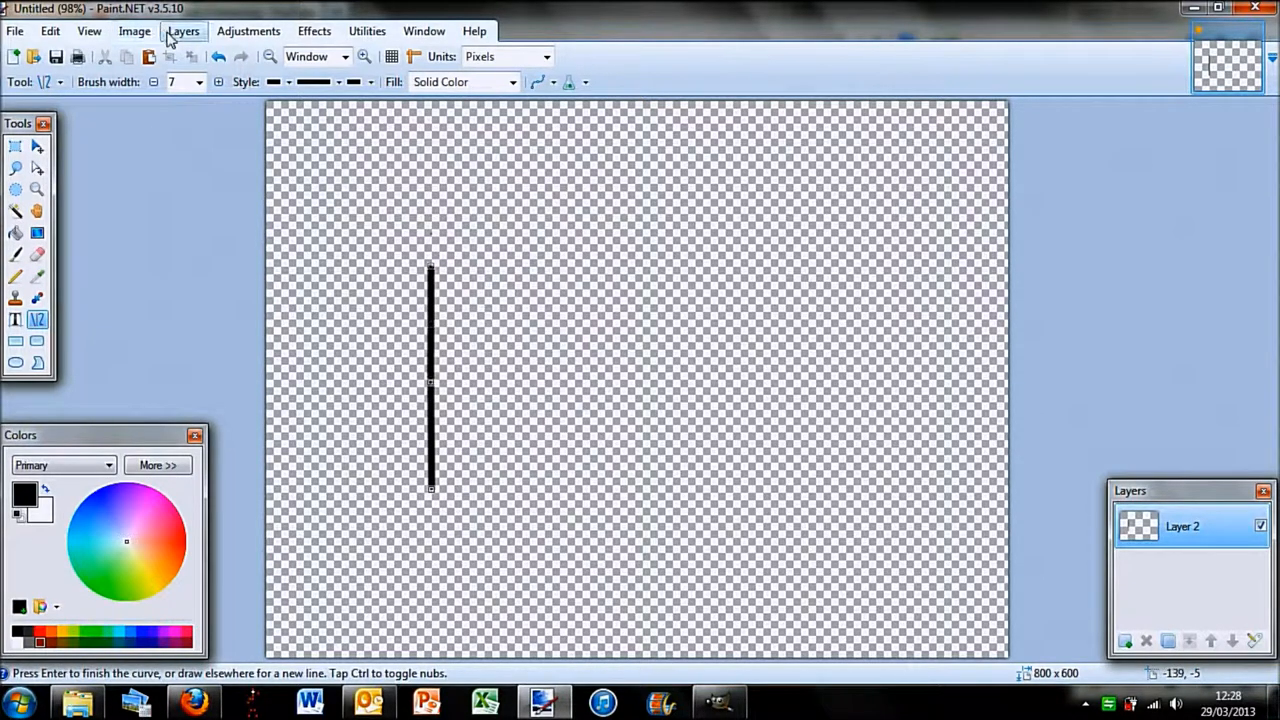
# - Rotate a duplicated line 60 degrees and pan it to join the vertical line's bottom end
pyautogui.click(183, 31)
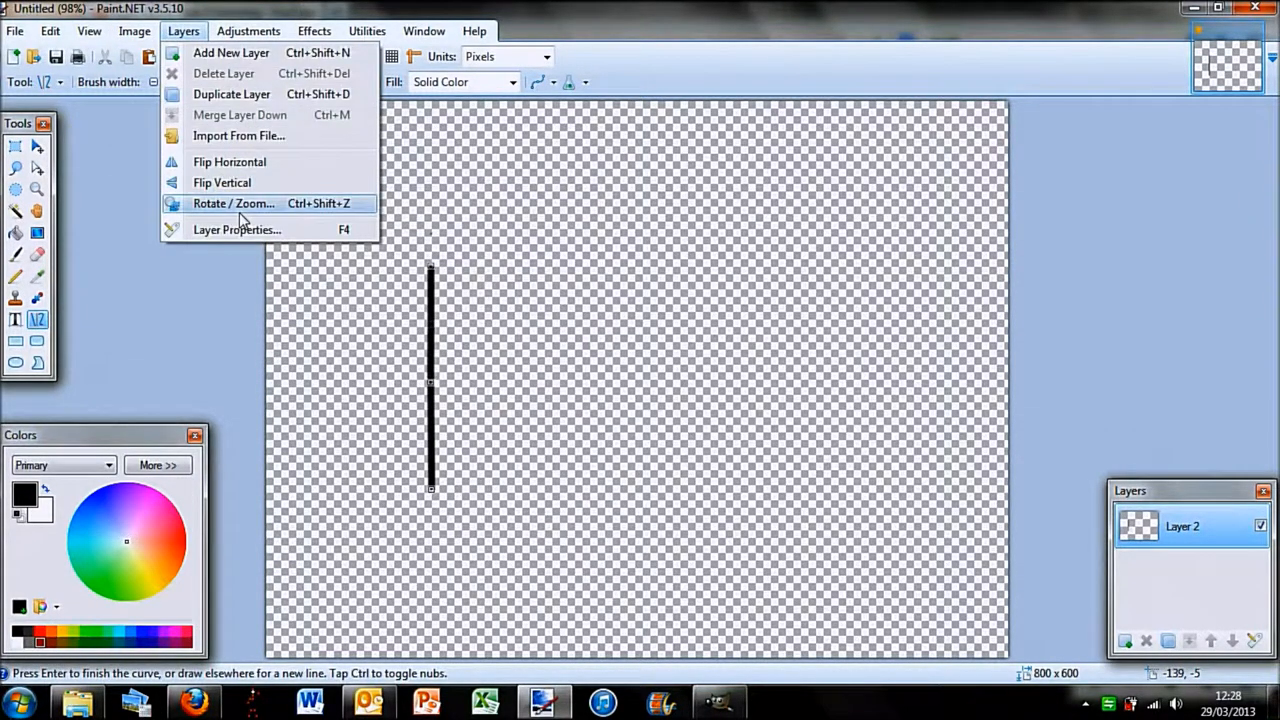
pyautogui.click(233, 203)
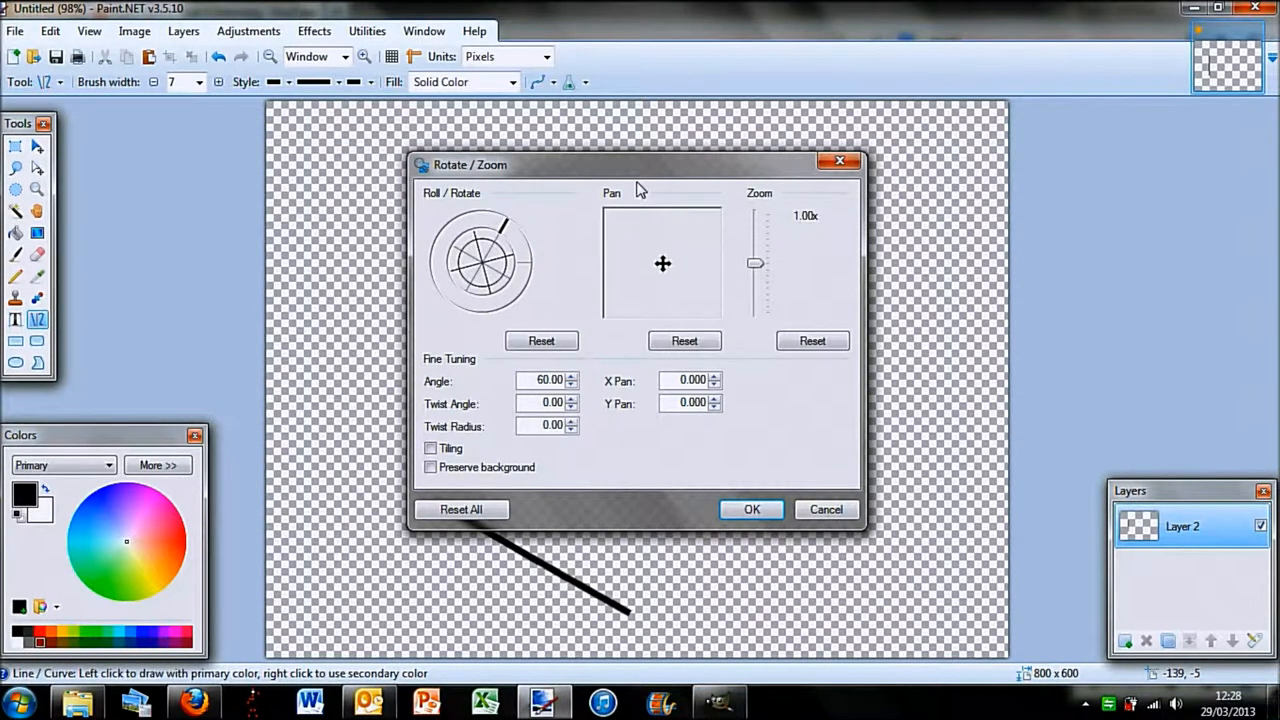
pyautogui.moveTo(640, 164); pyautogui.dragTo(935, 128)
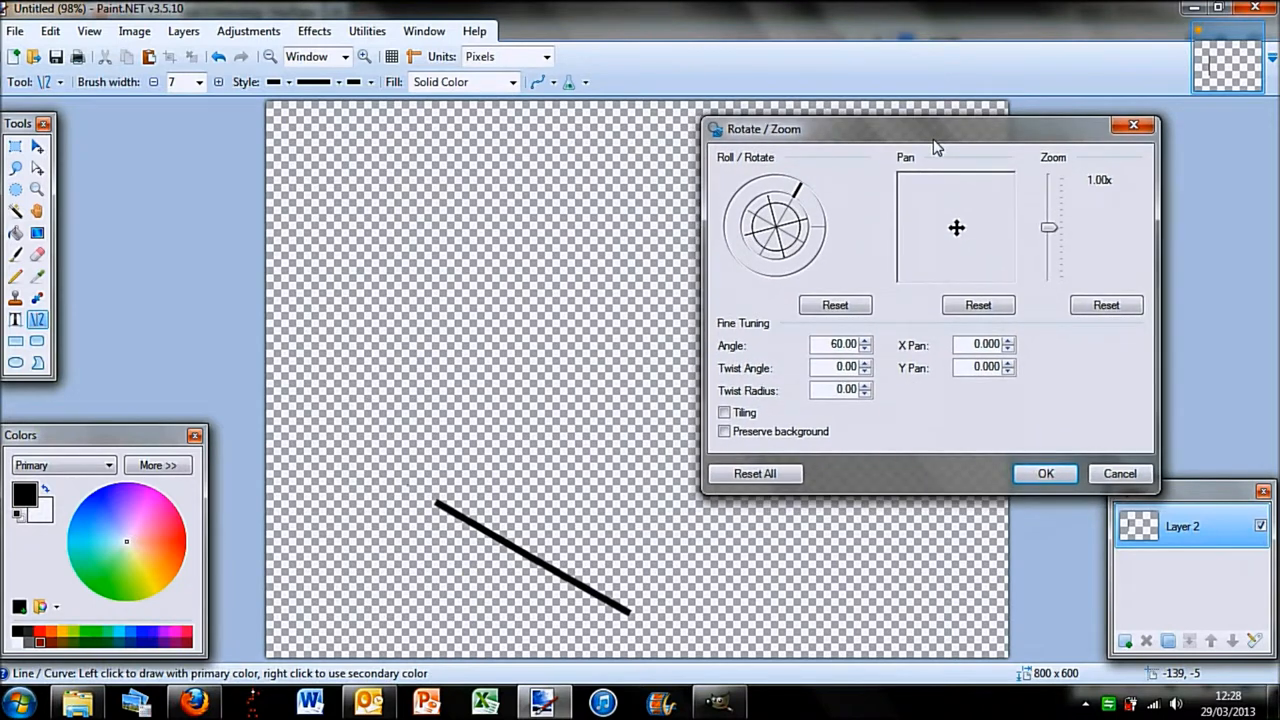
pyautogui.moveTo(935, 129); pyautogui.dragTo(838, 141)
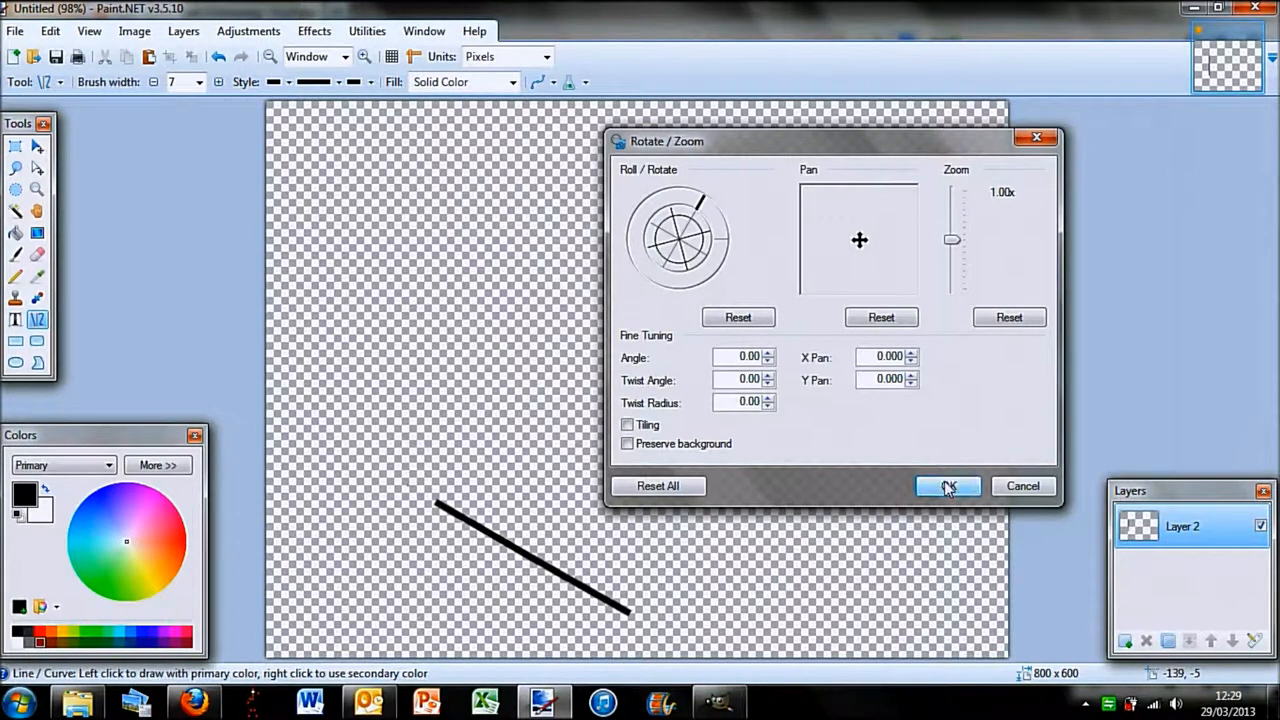
pyautogui.click(946, 486)
pyautogui.write('60')
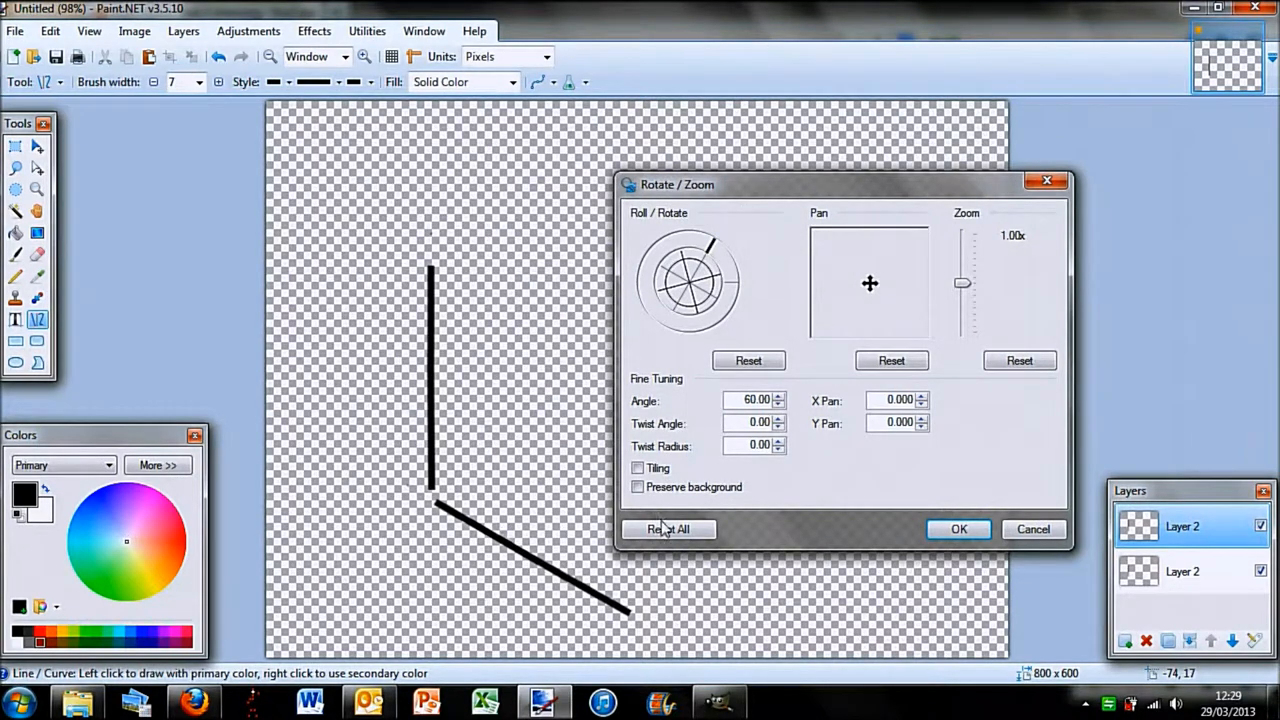
pyautogui.moveTo(437, 470)
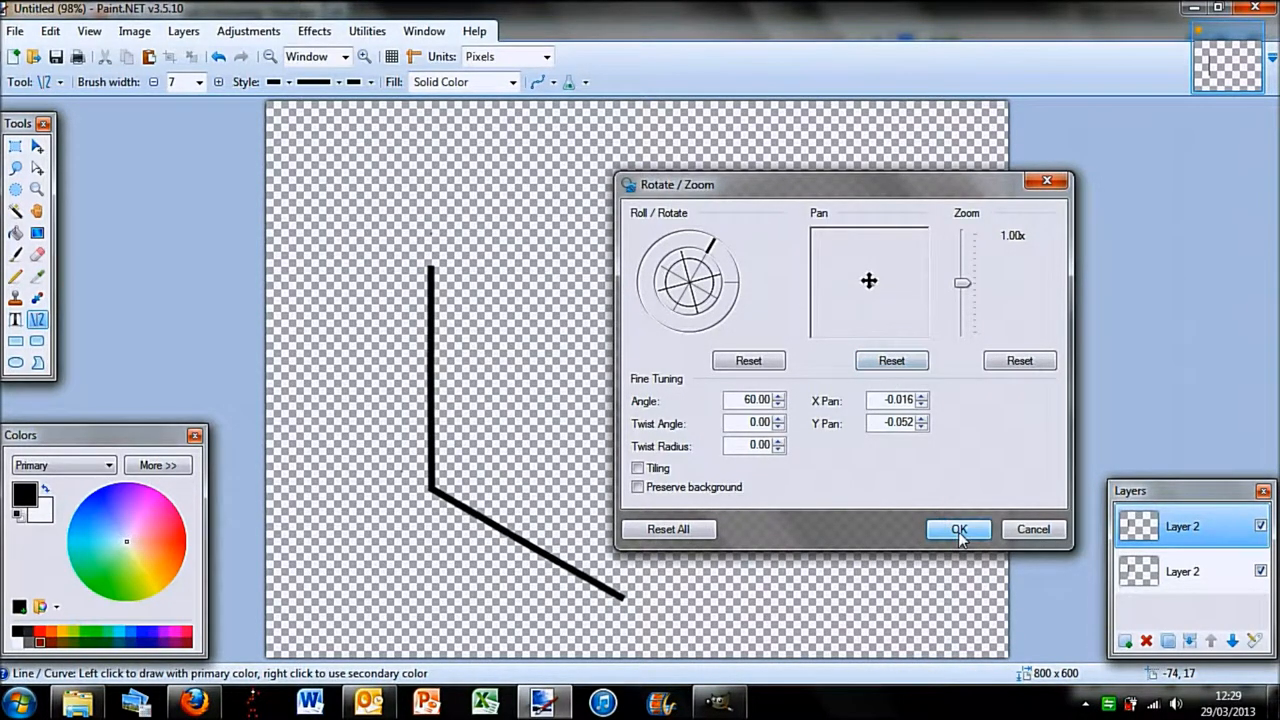
pyautogui.click(958, 529)
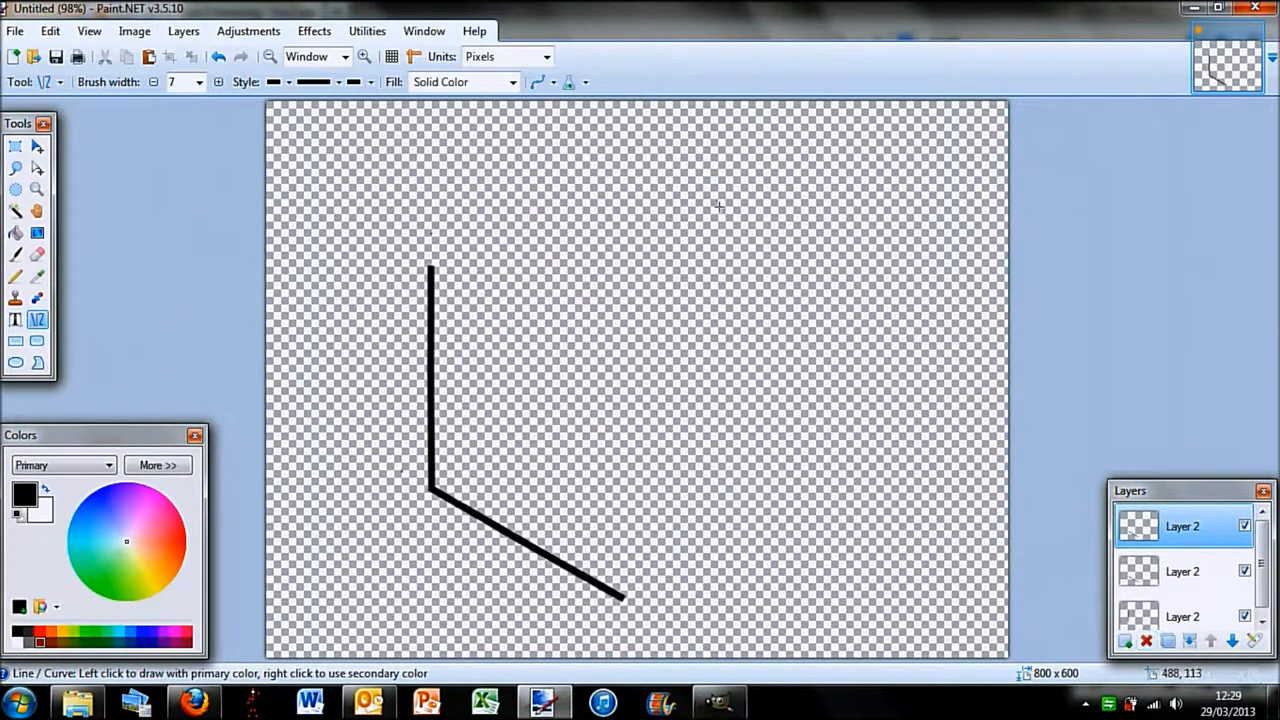
# - Duplicate the latest line layer and rotate the copy 60 degrees for the next side
pyautogui.click(181, 31)
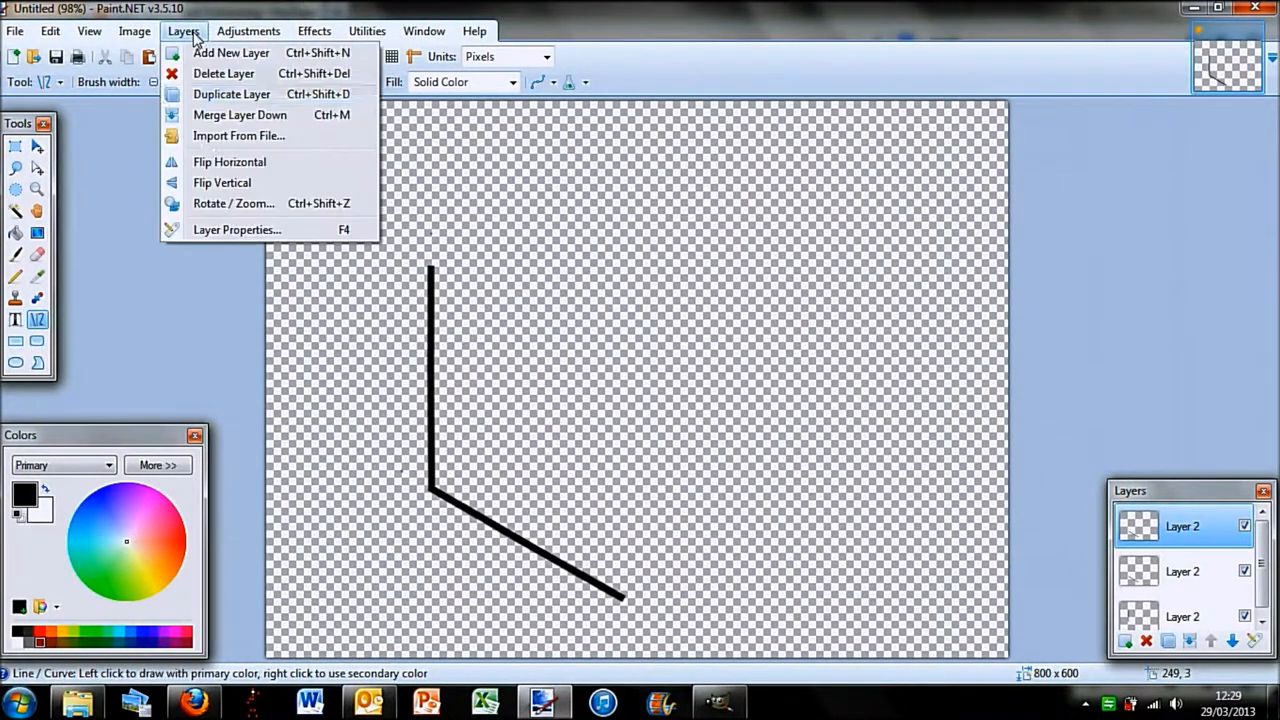
pyautogui.click(233, 203)
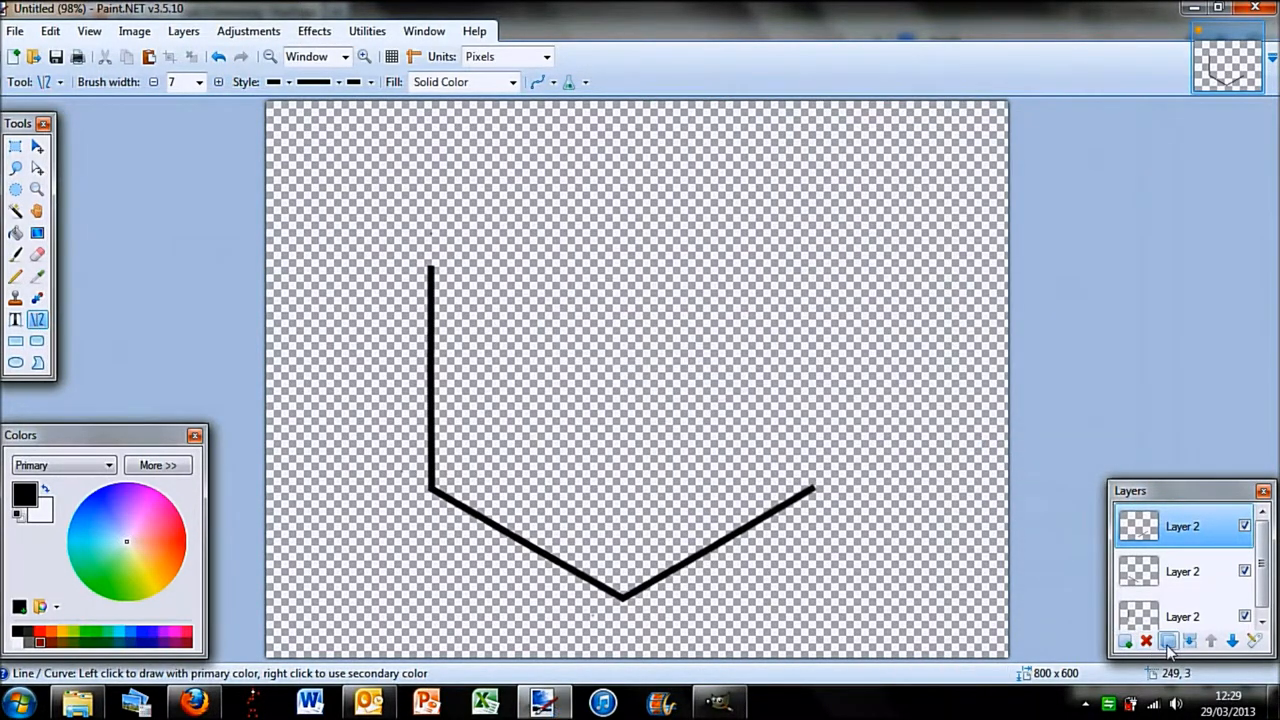
pyautogui.moveTo(231, 40)
pyautogui.write('60')
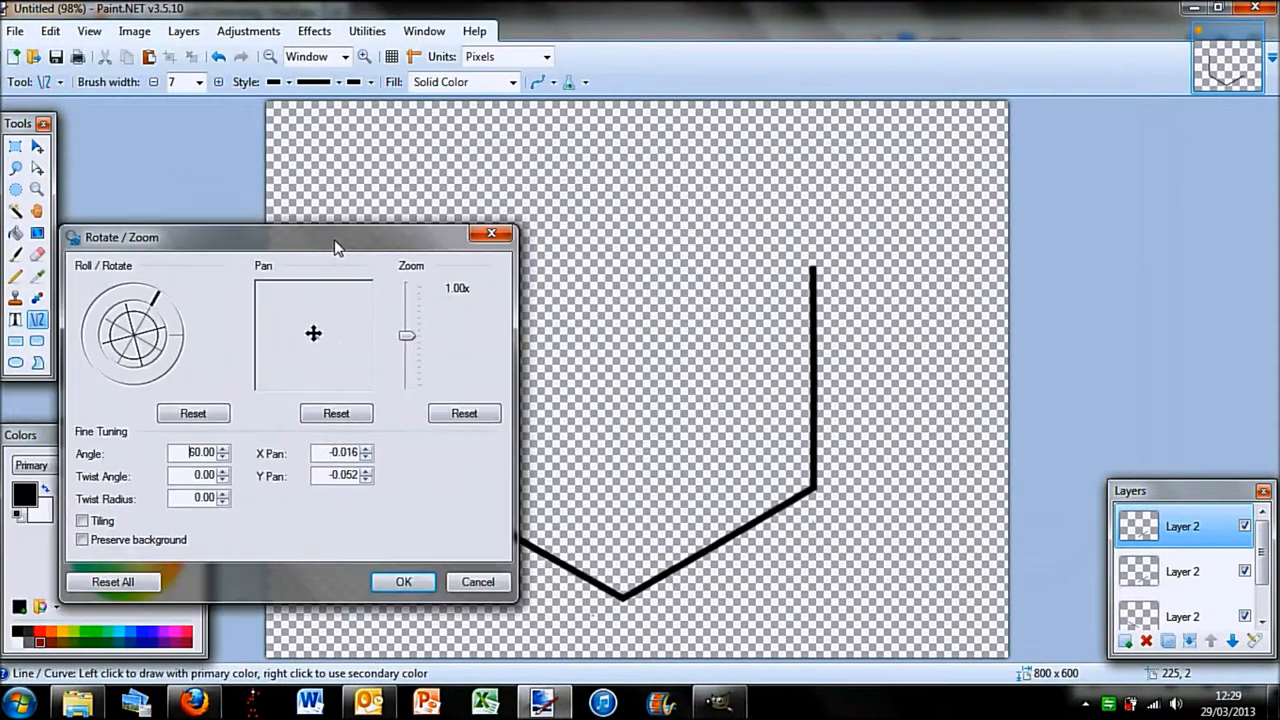
pyautogui.click(403, 581)
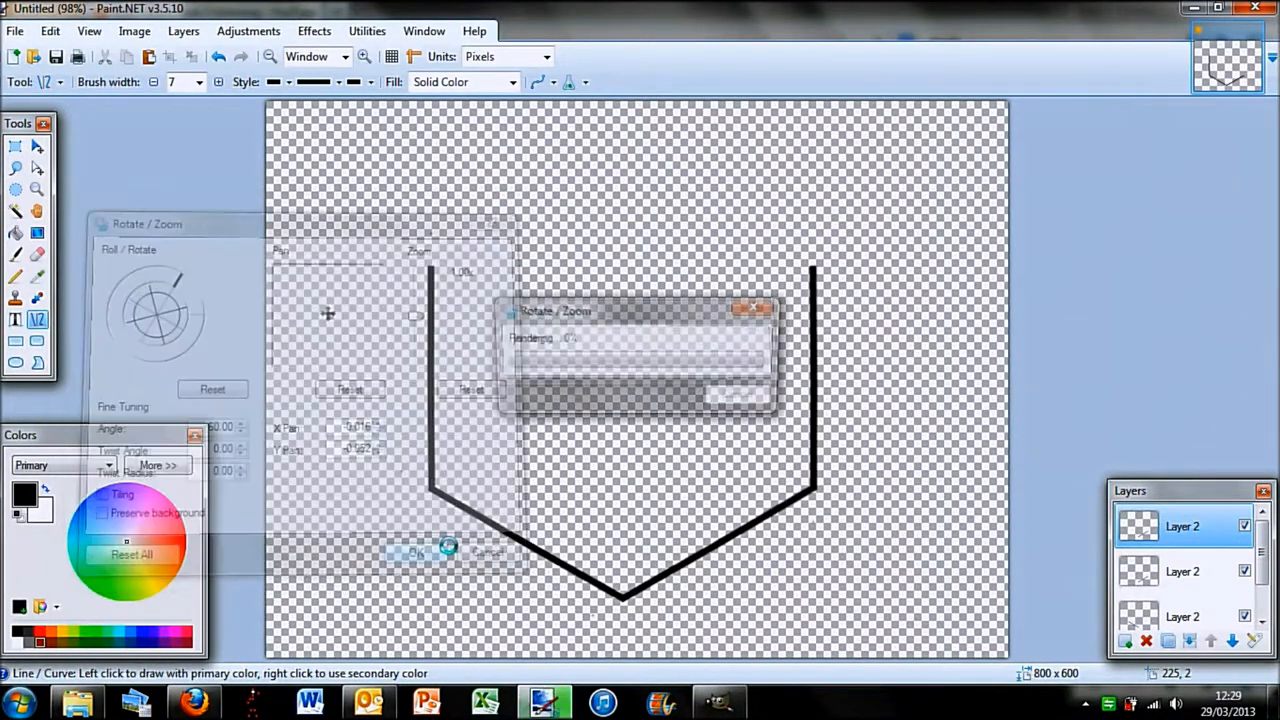
pyautogui.click(416, 546)
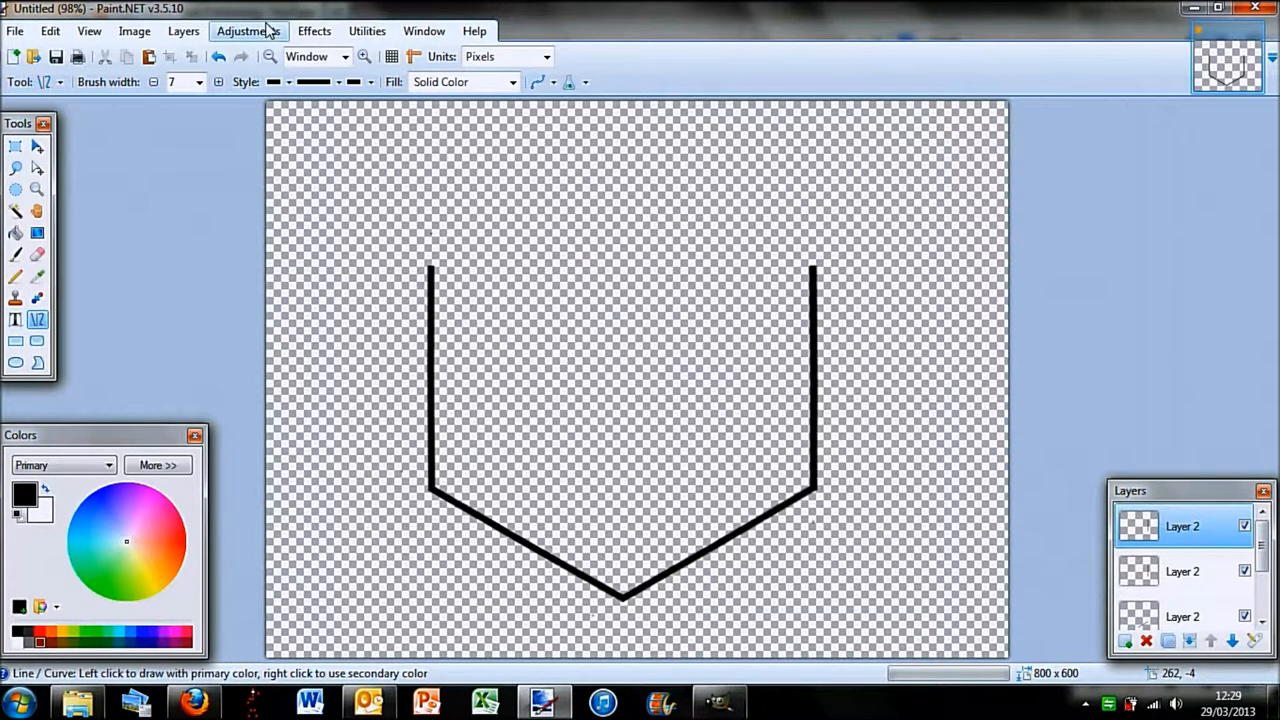
# - Add more 60-degree rotated copies until the last hexagon sides are in place
pyautogui.click(178, 31)
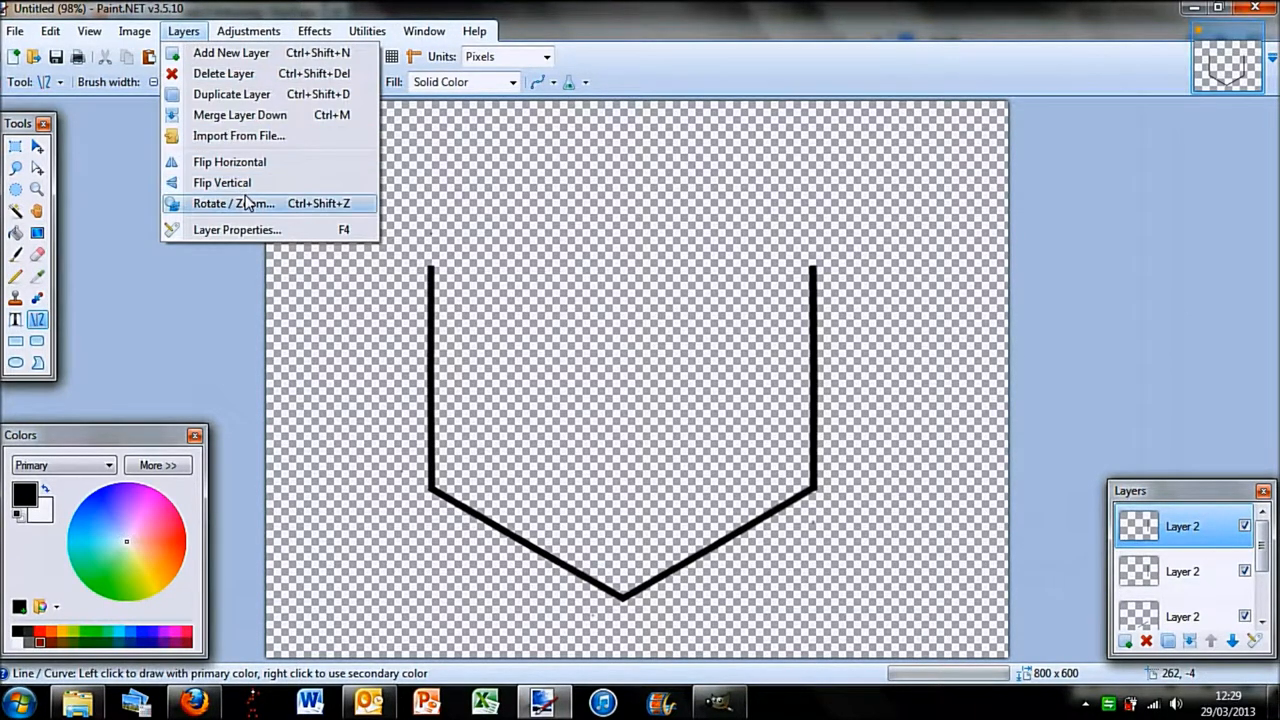
pyautogui.click(233, 203)
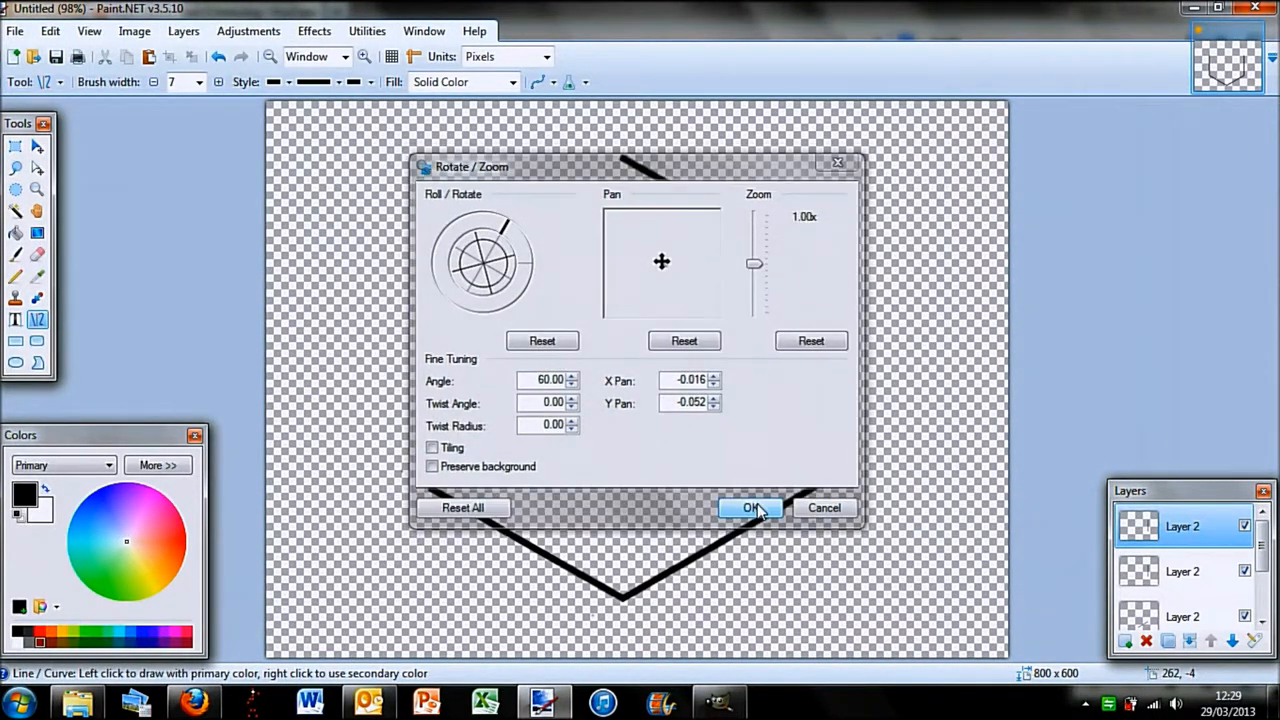
pyautogui.click(748, 508)
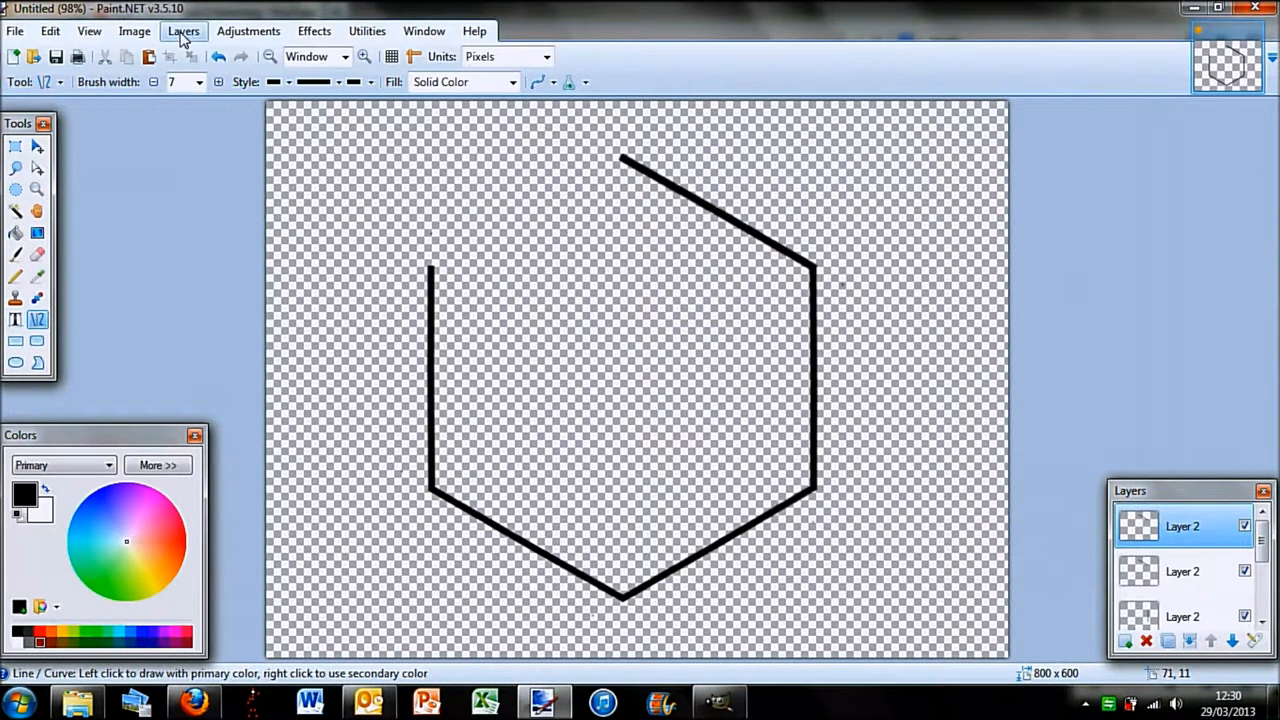
pyautogui.click(184, 31)
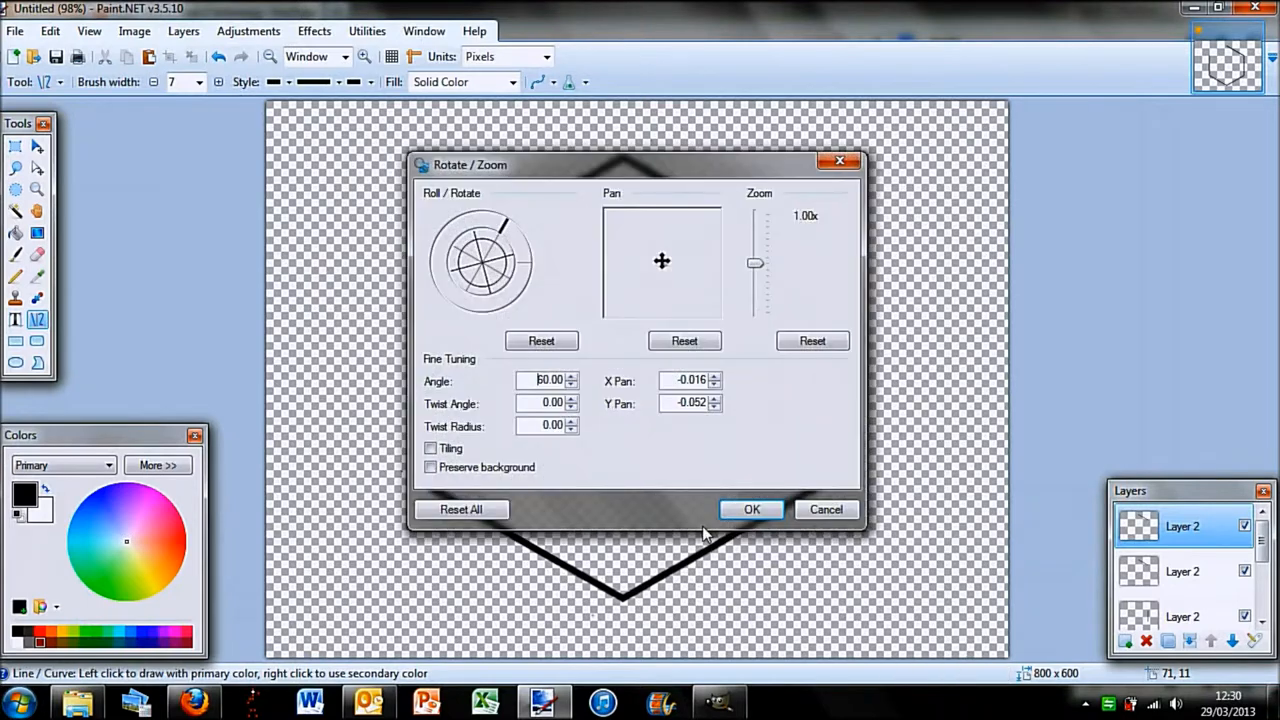
pyautogui.click(751, 509)
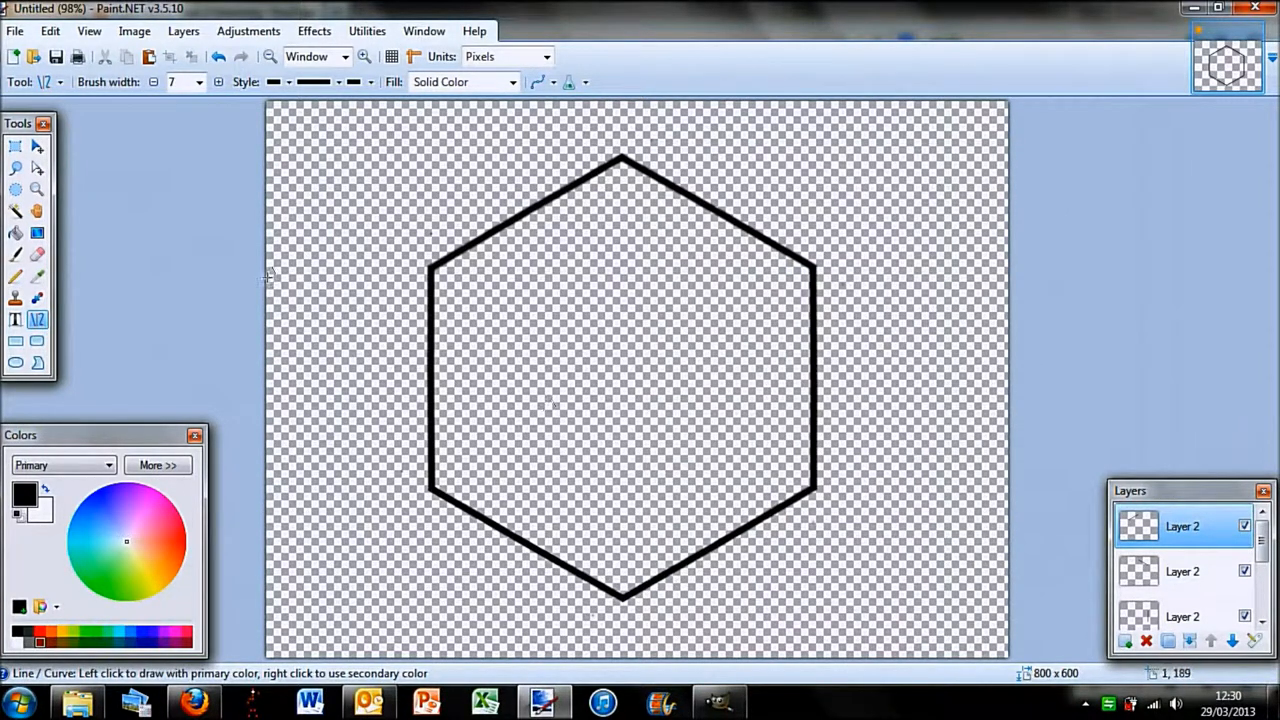
pyautogui.moveTo(545, 258)
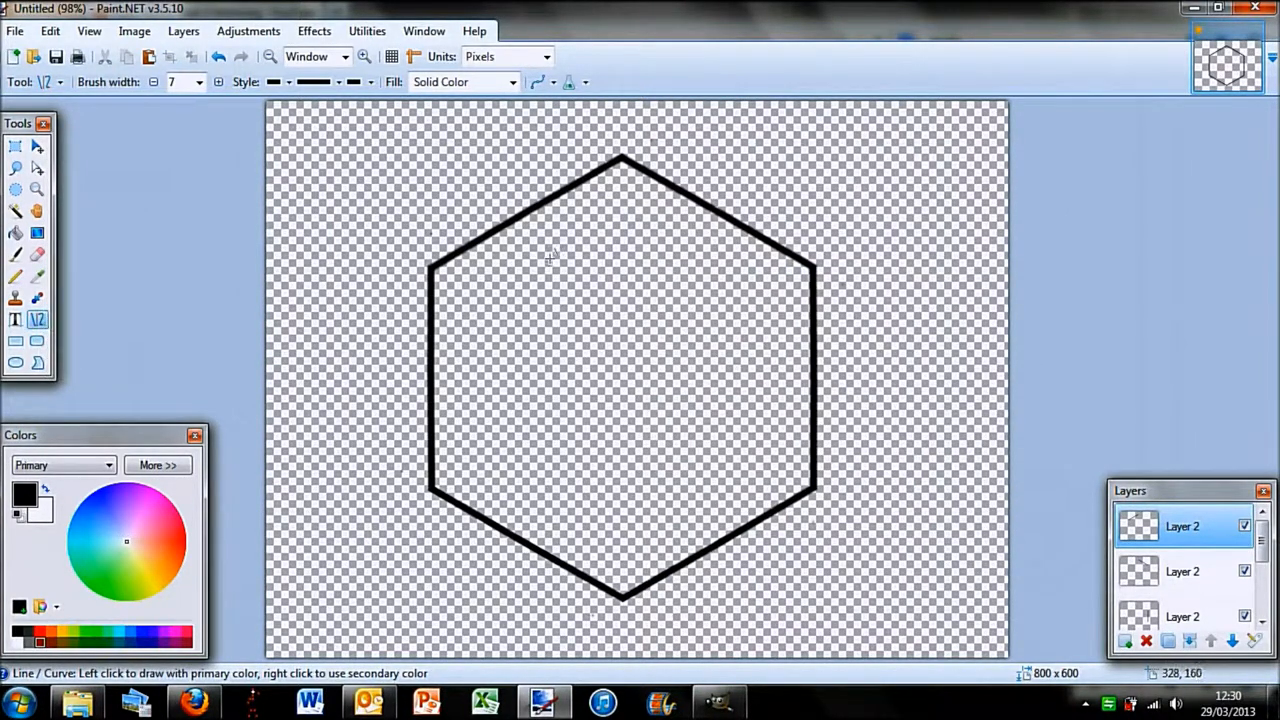
pyautogui.moveTo(432, 268)
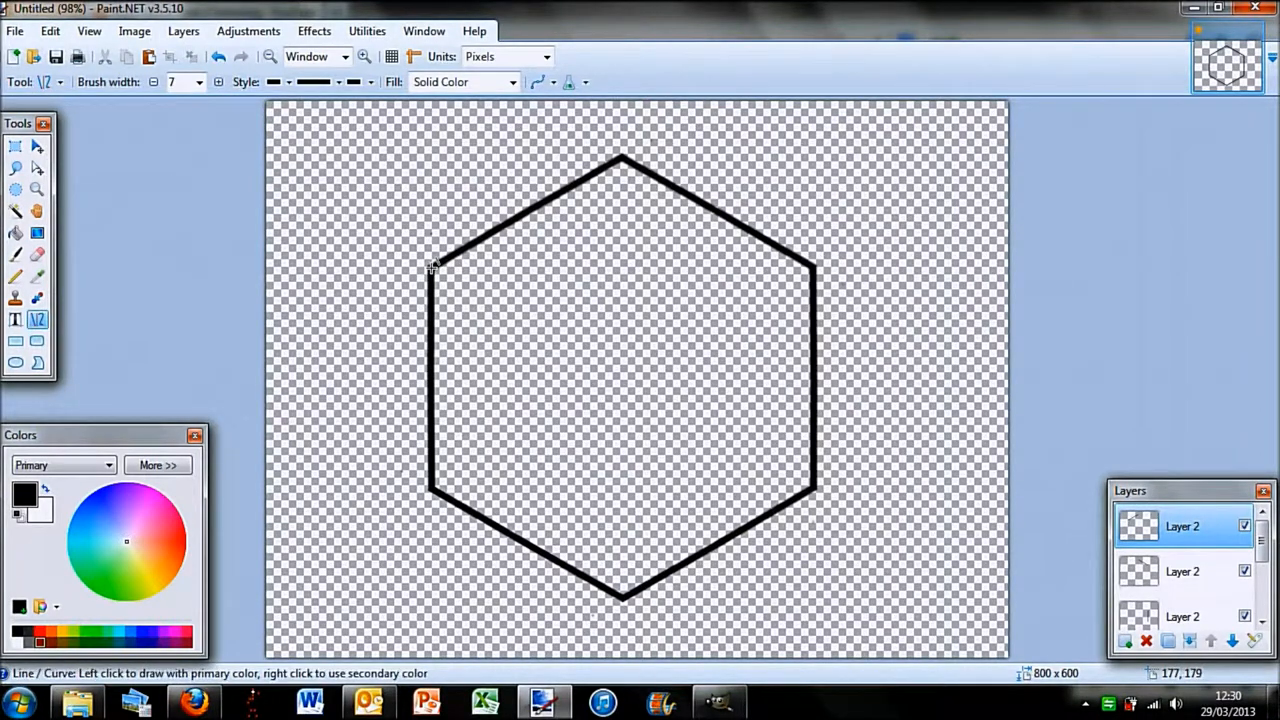
# - Draw corner-to-corner lines upper-left to lower-right and lower-left to upper-right inside the hexagon
pyautogui.moveTo(430, 268); pyautogui.dragTo(800, 490)
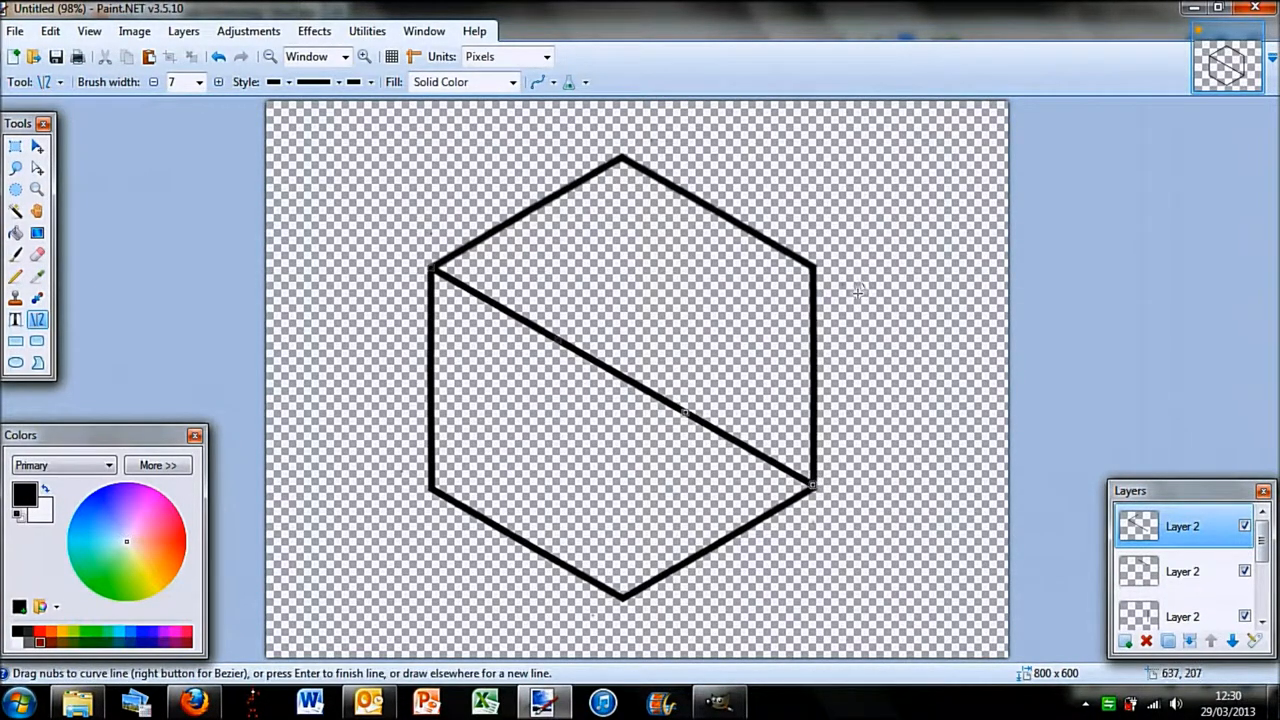
pyautogui.moveTo(813, 262)
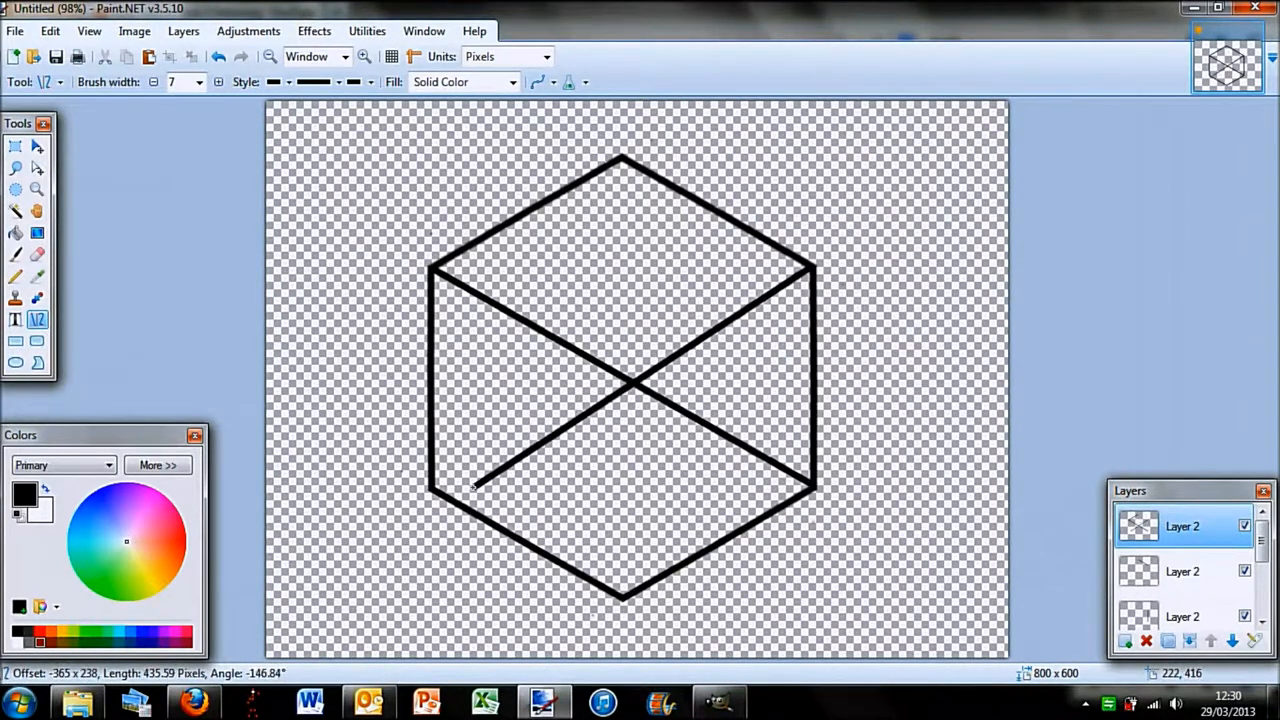
pyautogui.moveTo(473, 485); pyautogui.dragTo(432, 488)
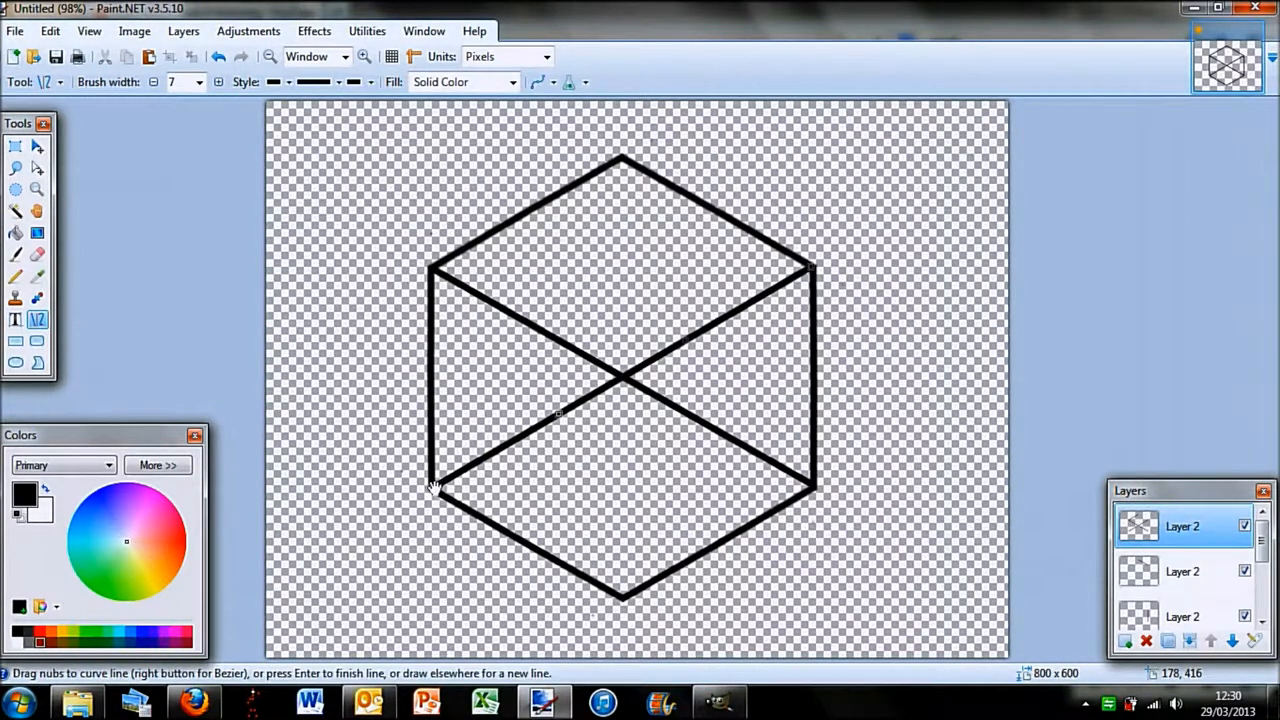
pyautogui.moveTo(560, 415)
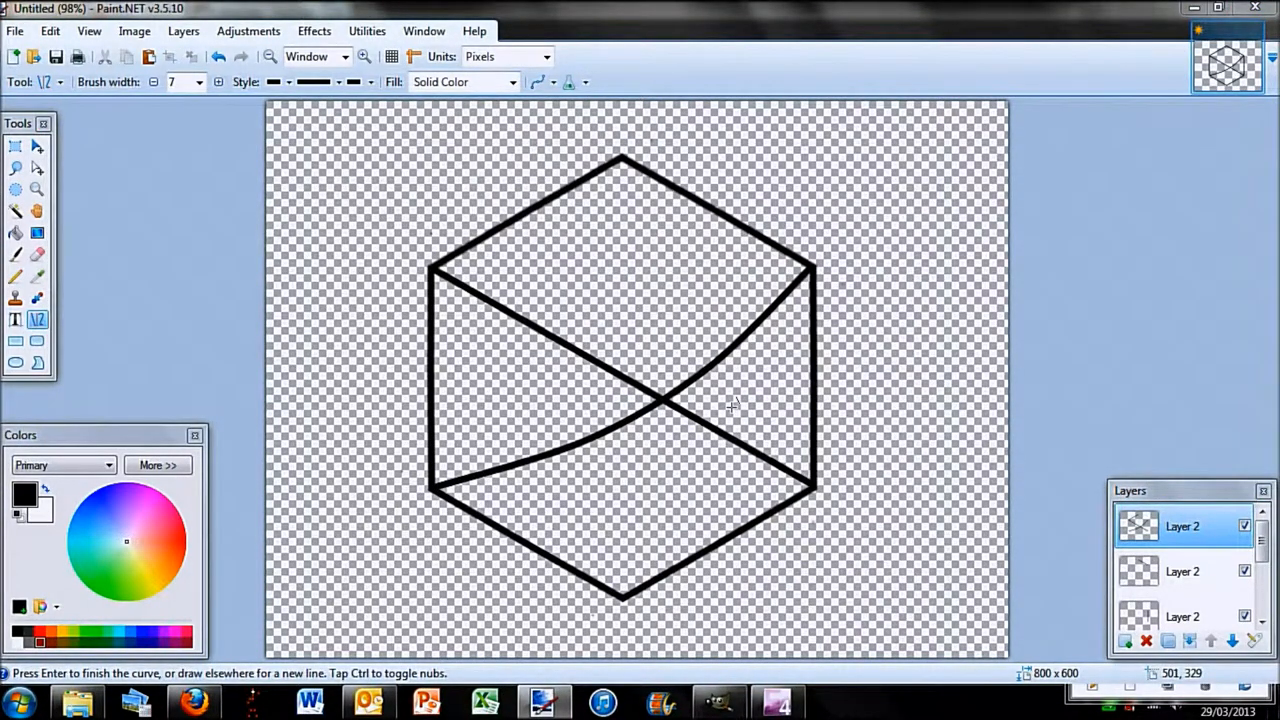
pyautogui.moveTo(803, 348)
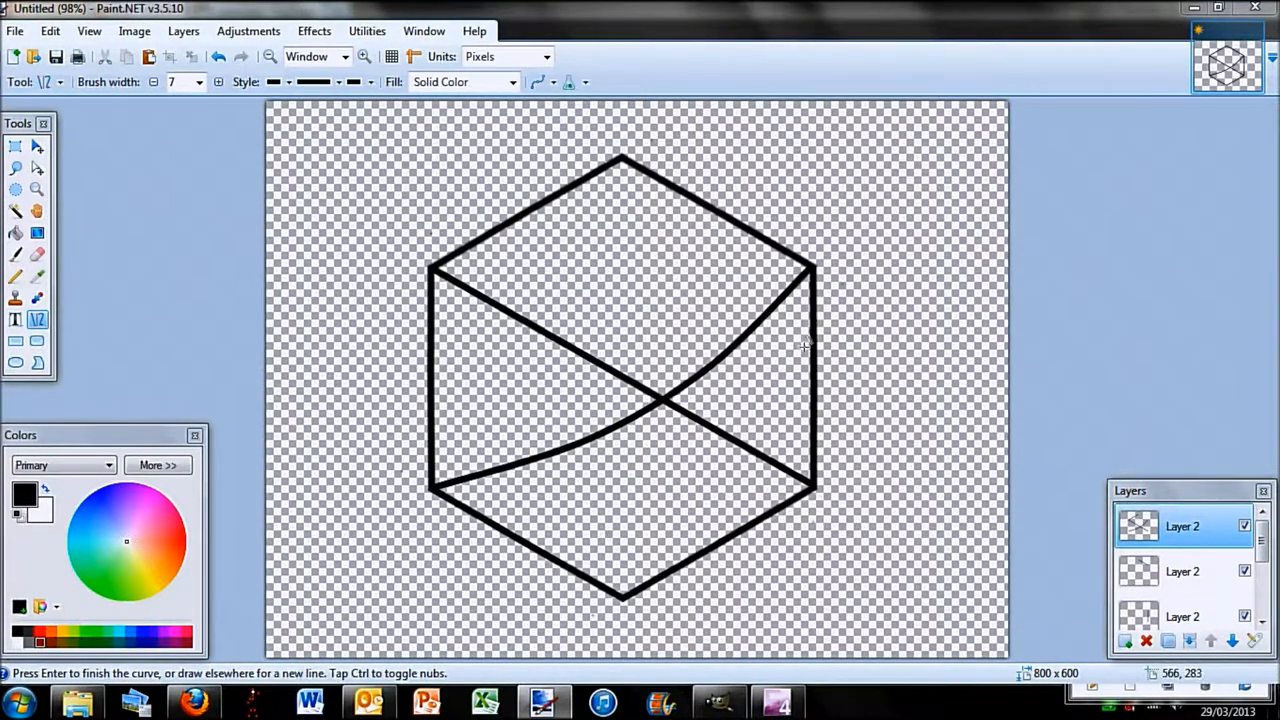
pyautogui.moveTo(231, 226)
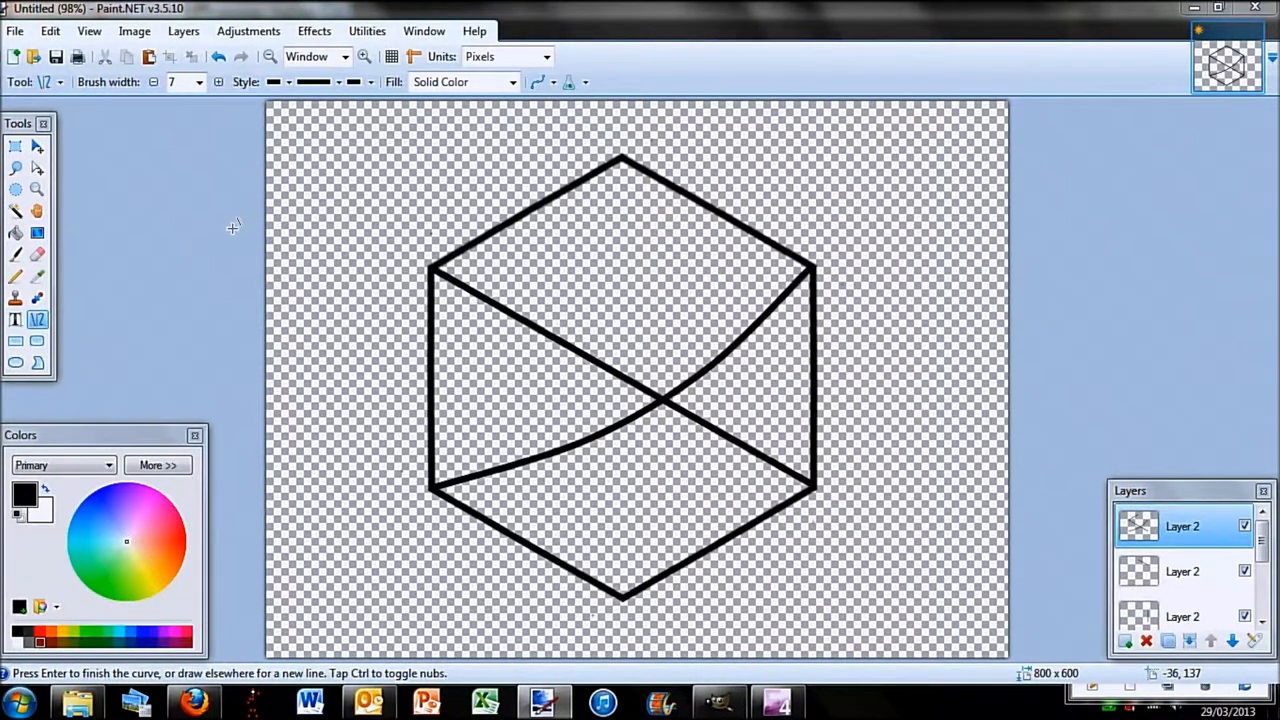
# - Finish the curve and add a small letter P near the hexagon's top with the Text tool
pyautogui.click(17, 320)
pyautogui.write('P')
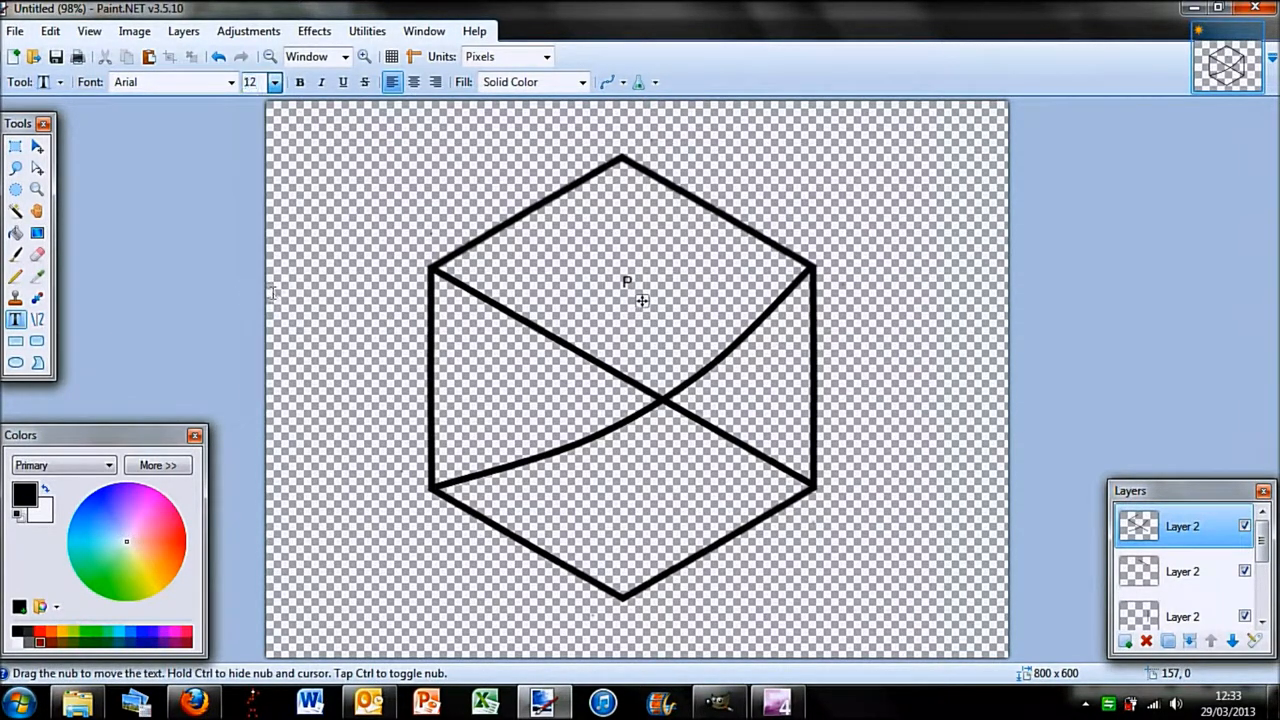
# - Set the letter P in the Metal Gear Solid 2 font at size 84
pyautogui.click(230, 82)
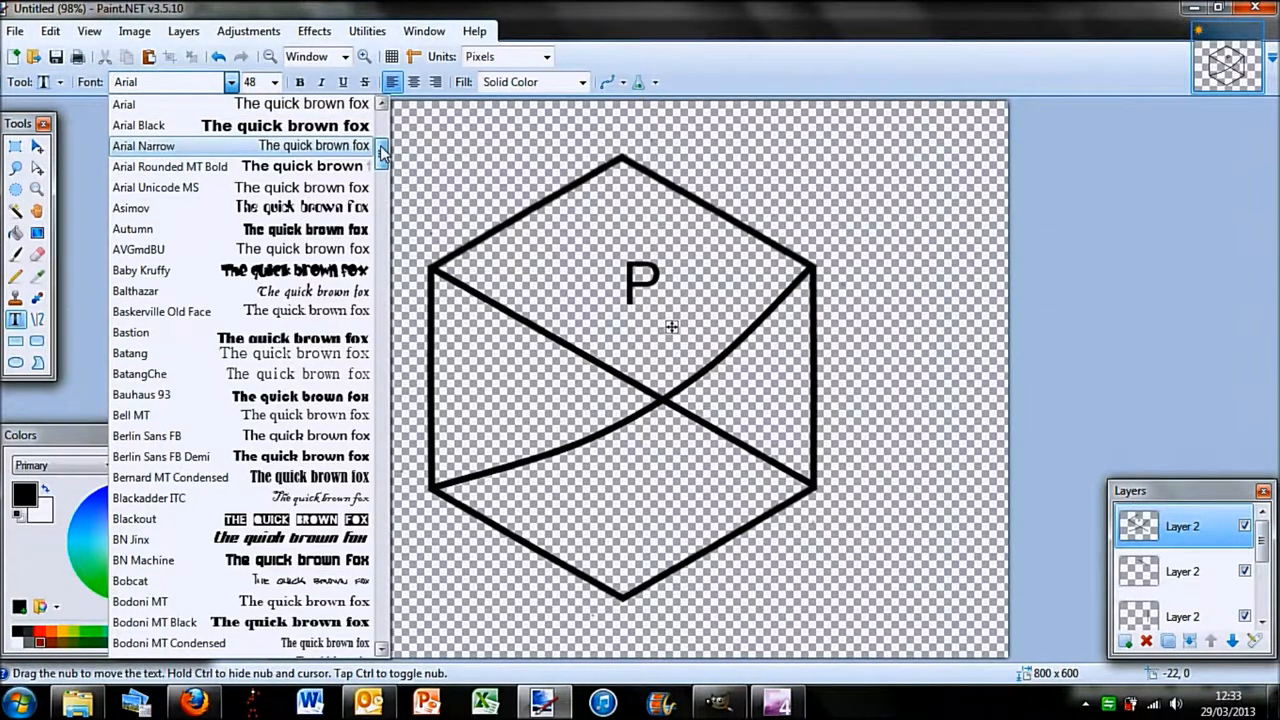
pyautogui.scroll(-3)
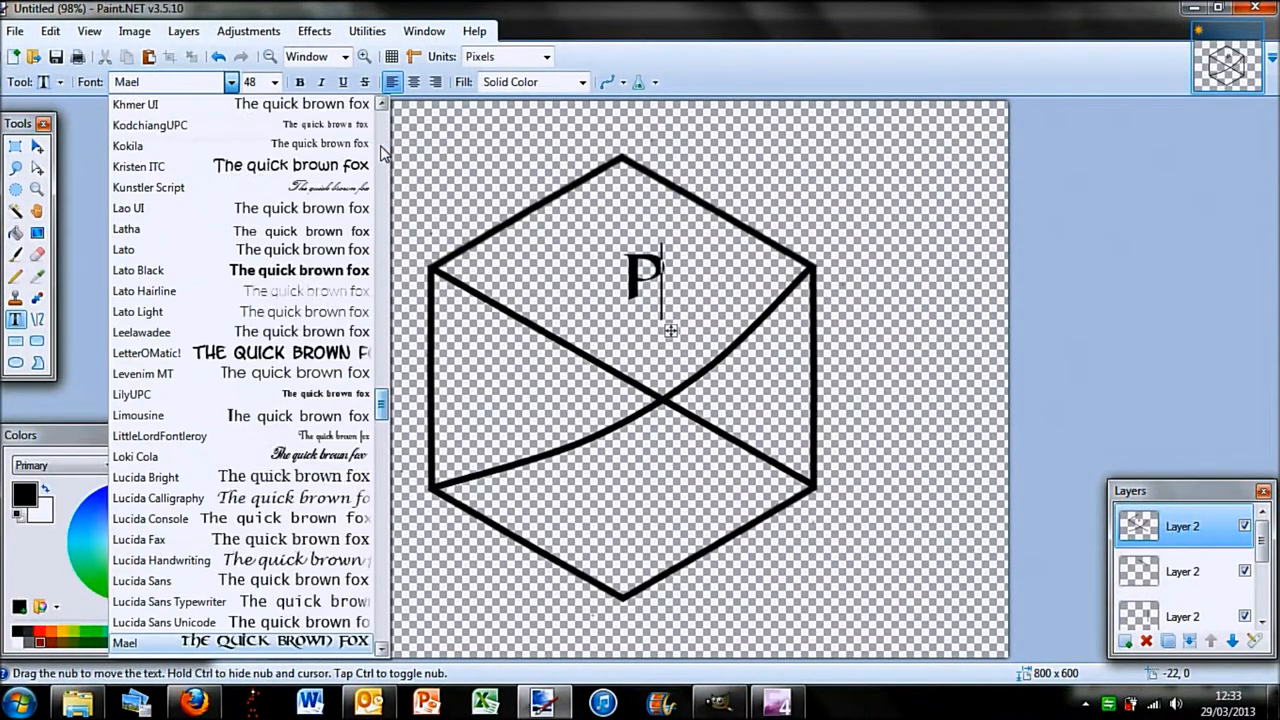
pyautogui.scroll(-3)
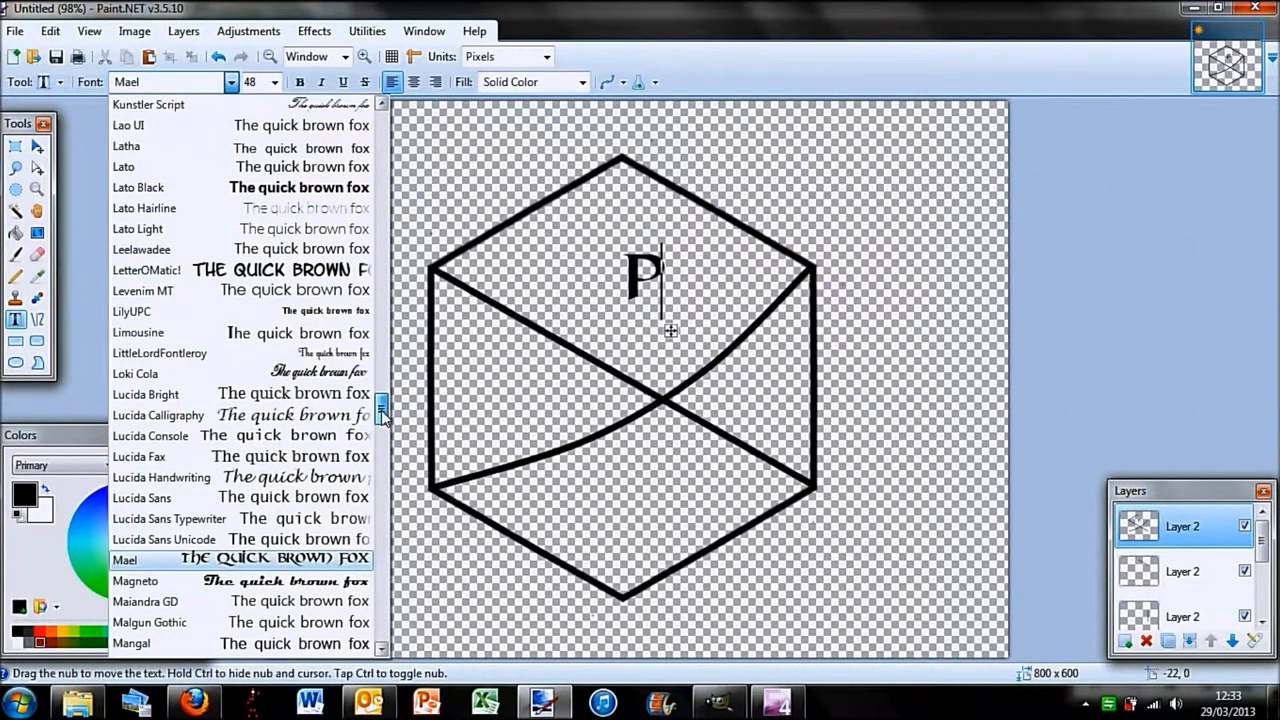
pyautogui.scroll(-3)
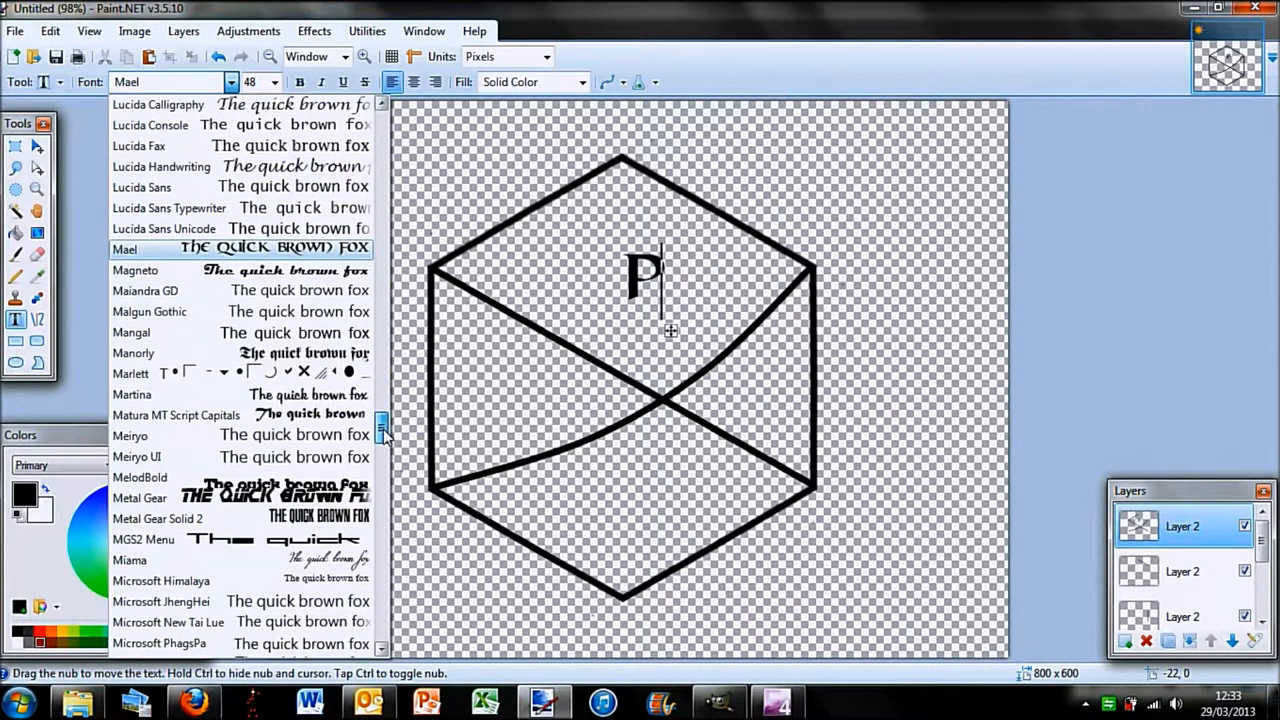
pyautogui.moveTo(325, 533)
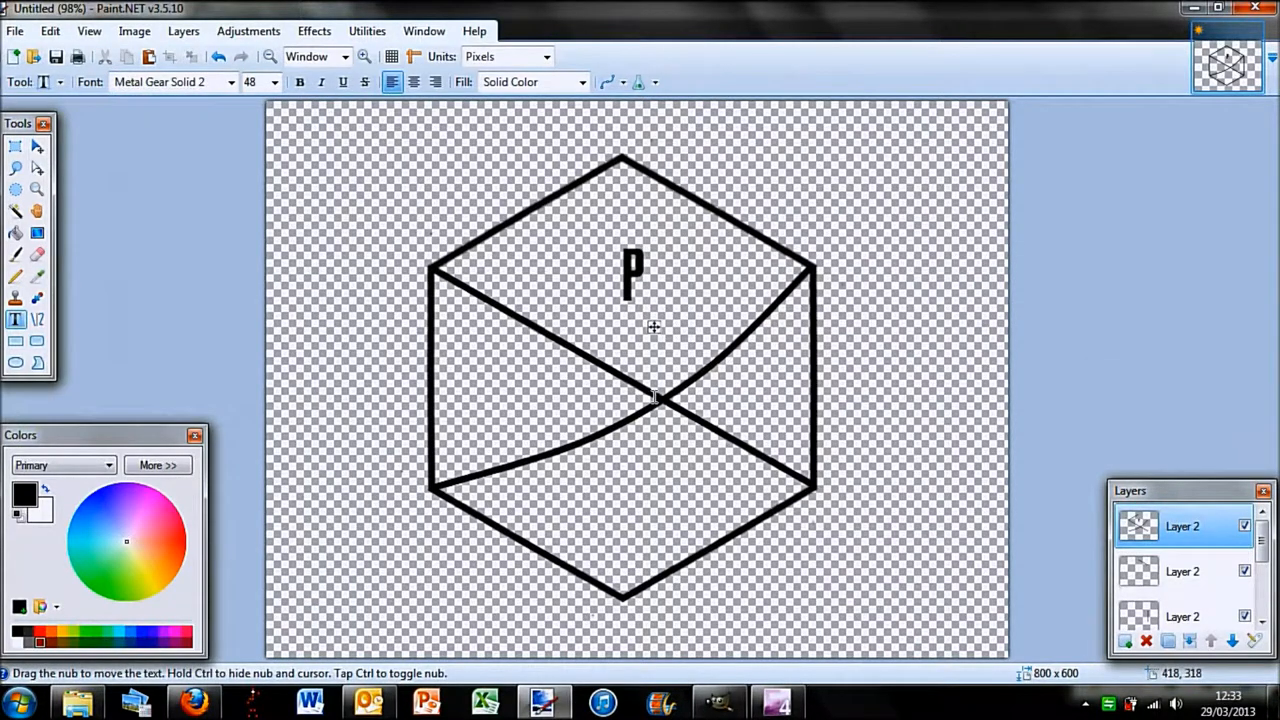
pyautogui.click(274, 82)
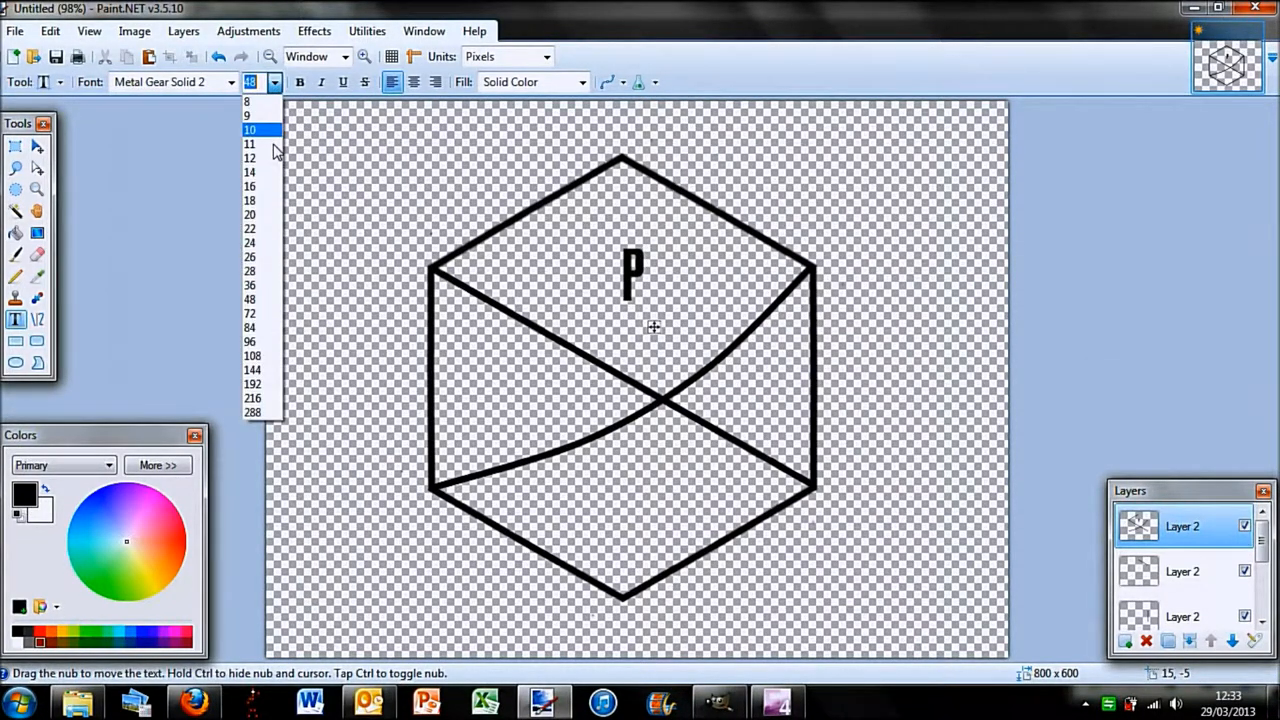
pyautogui.click(251, 327)
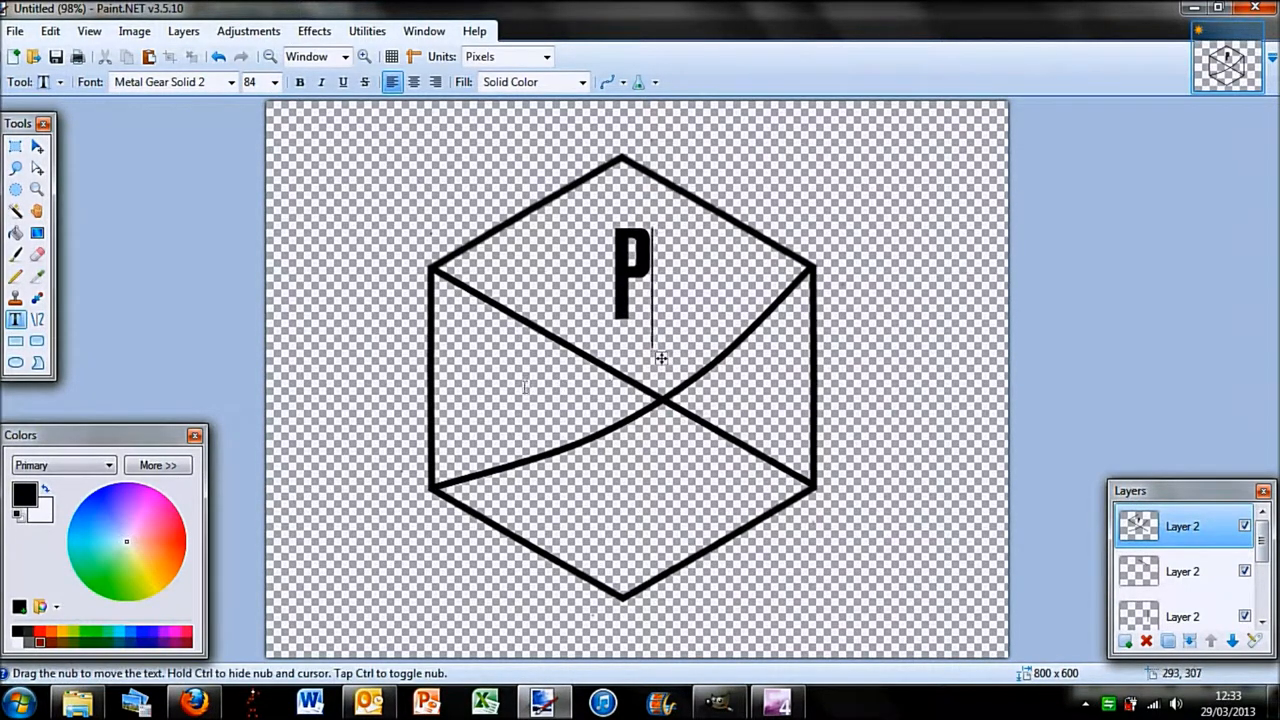
# - Type F on the hexagon's left, T on its right, and .COM near the bottom
pyautogui.write('F')
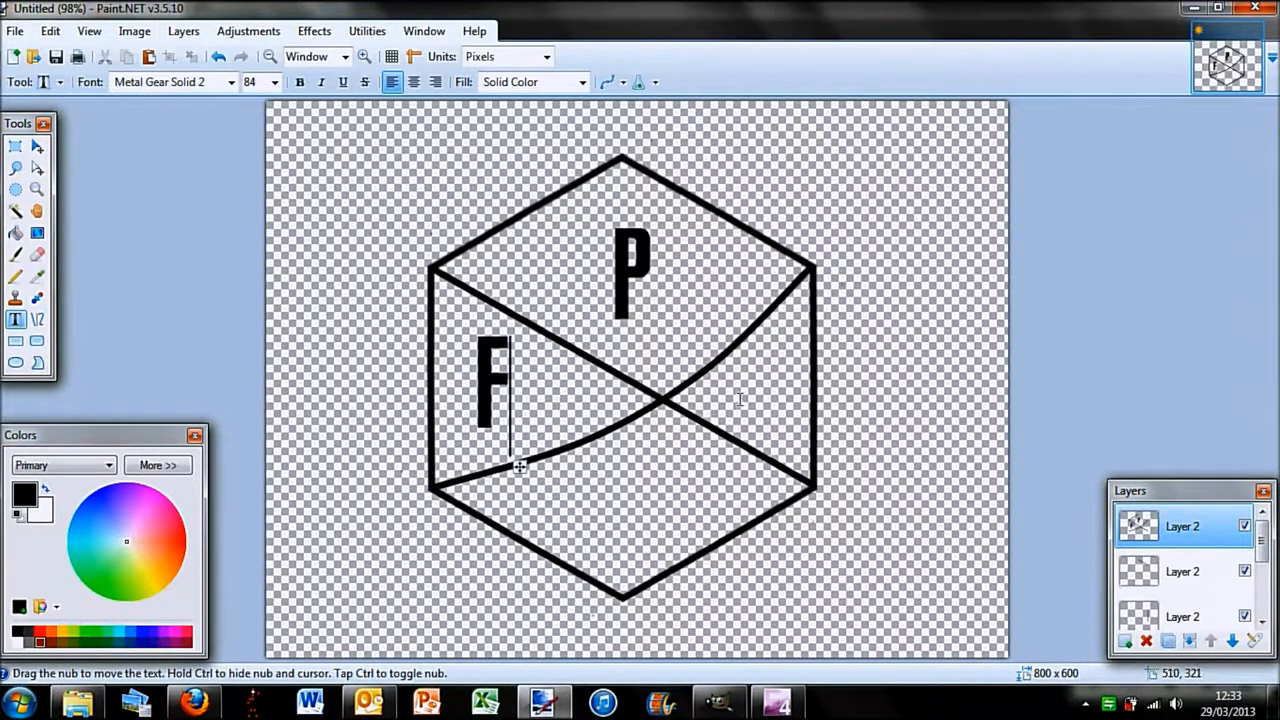
pyautogui.write('T')
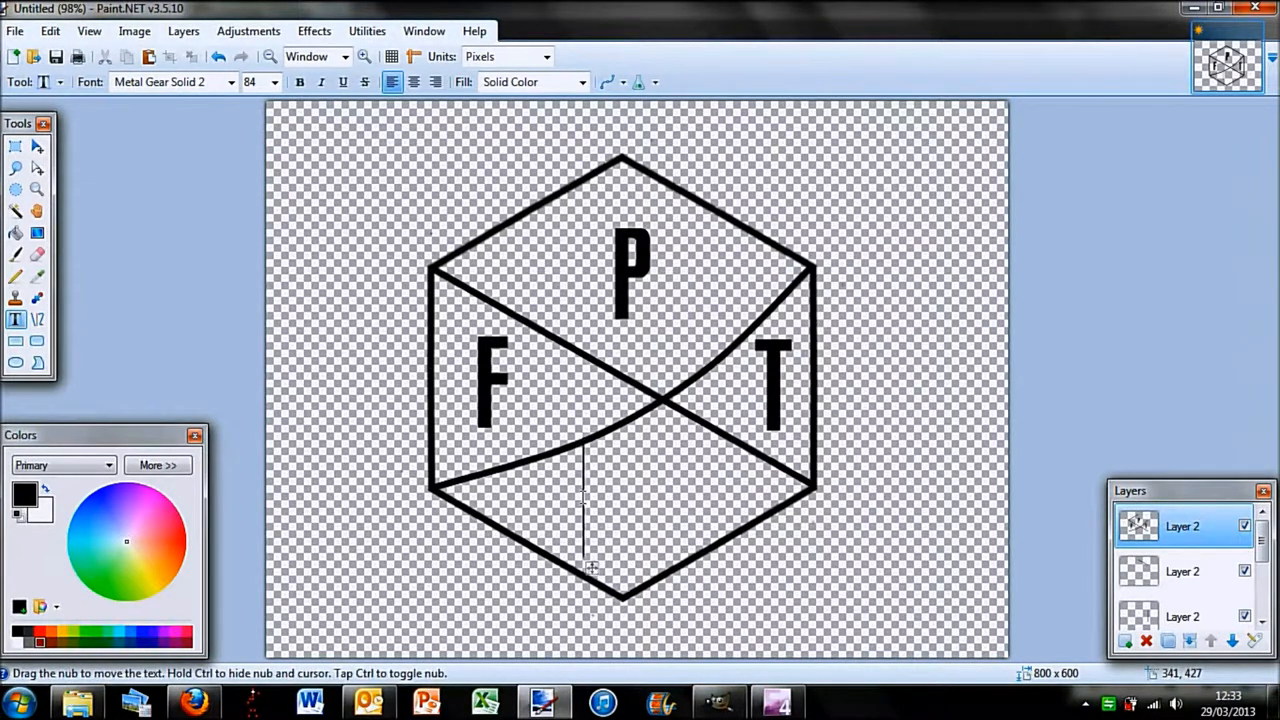
pyautogui.write('.COM')
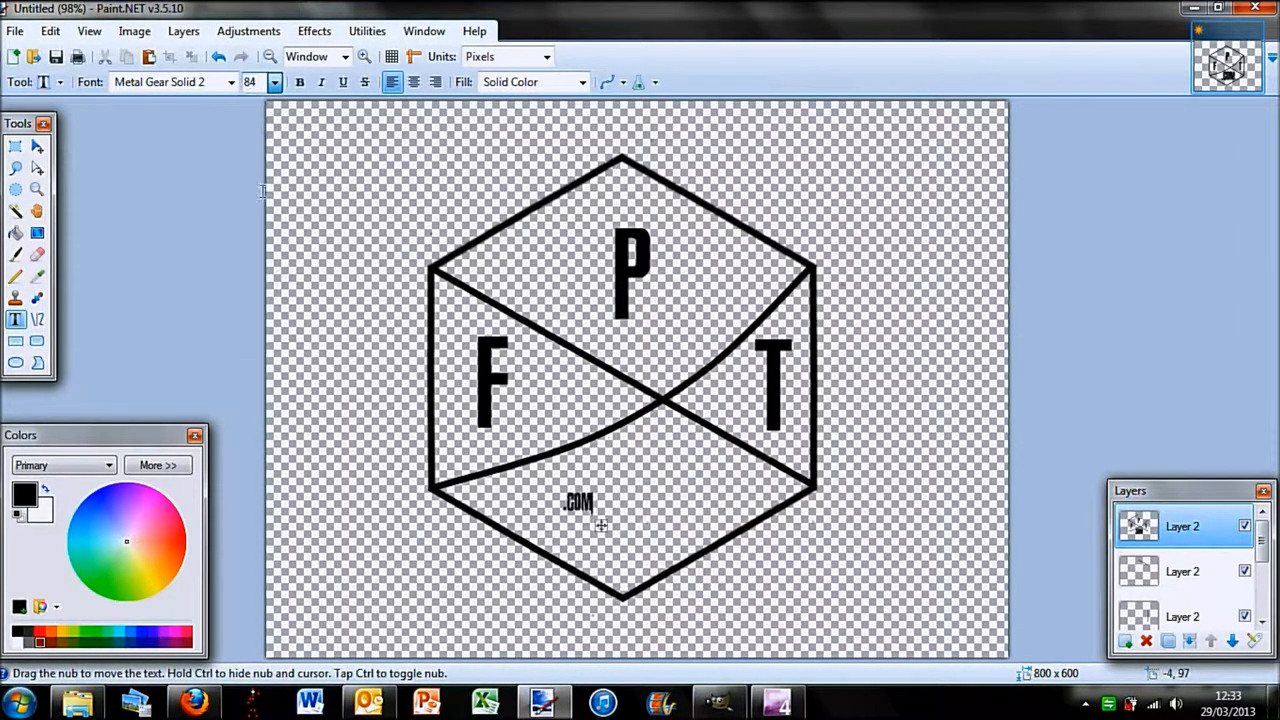
# - Raise the .COM text to a larger font size, such as 26
pyautogui.click(272, 82)
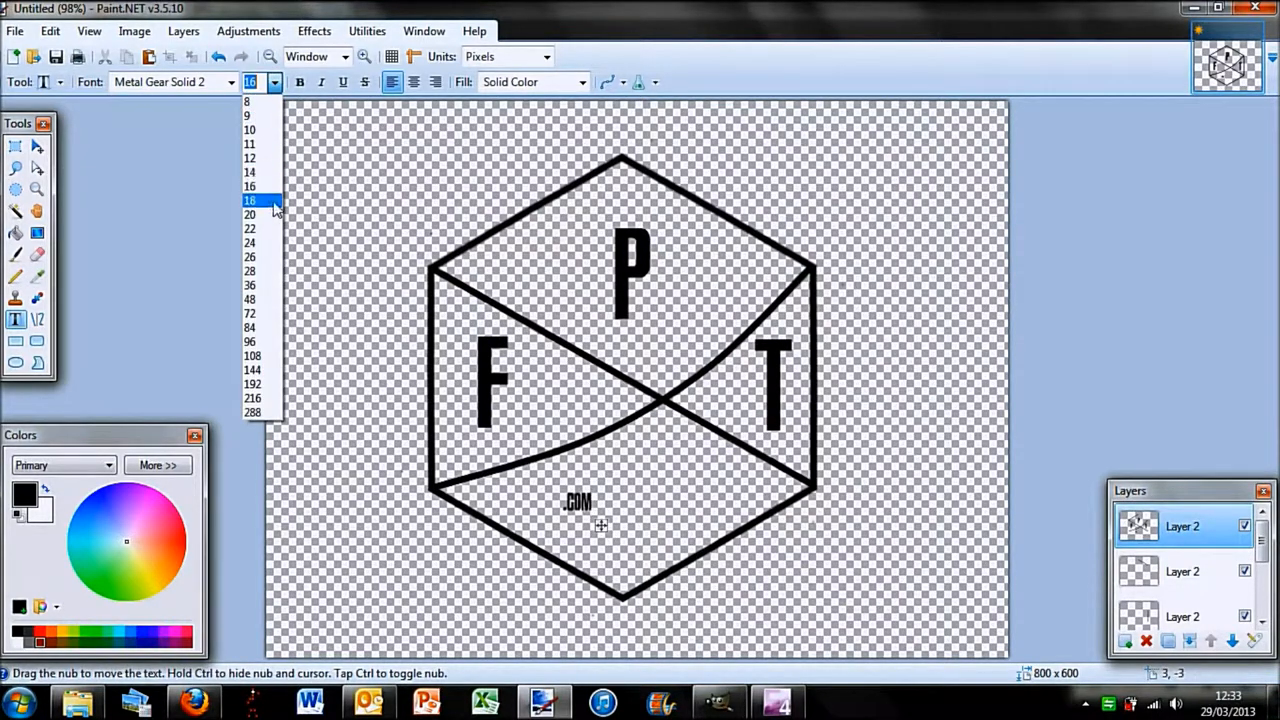
pyautogui.click(249, 214)
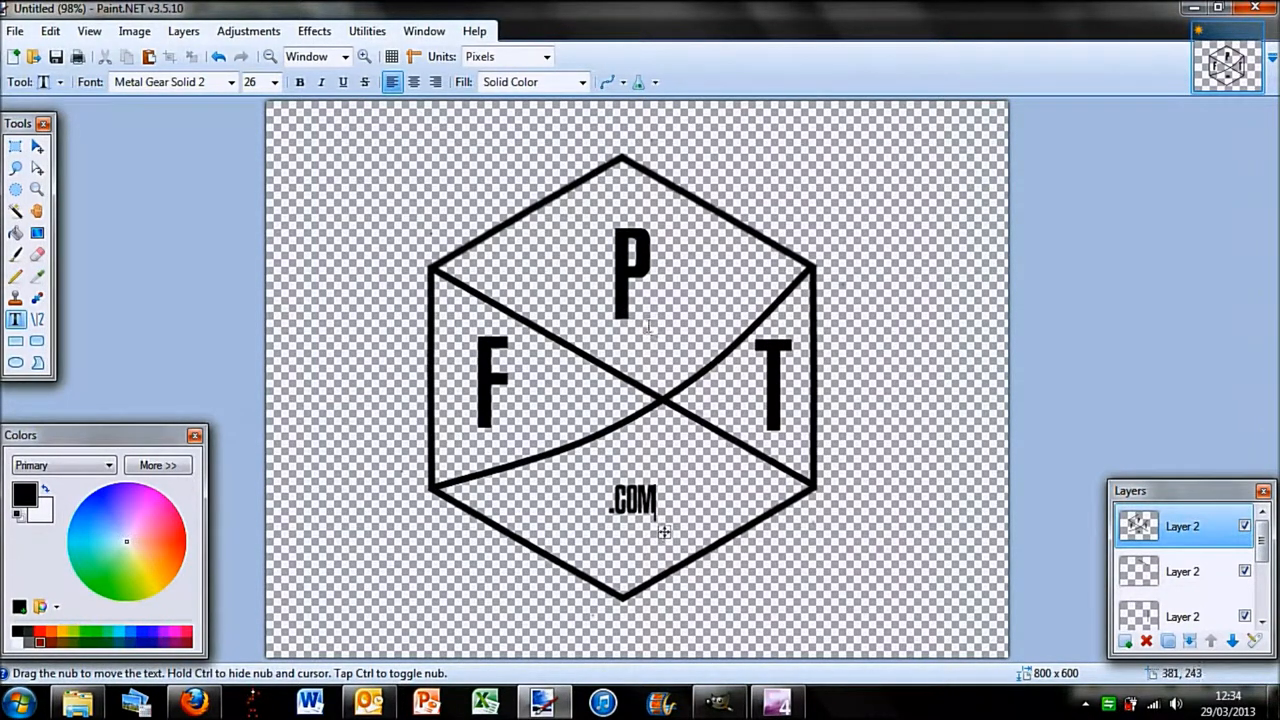
pyautogui.moveTo(351, 259)
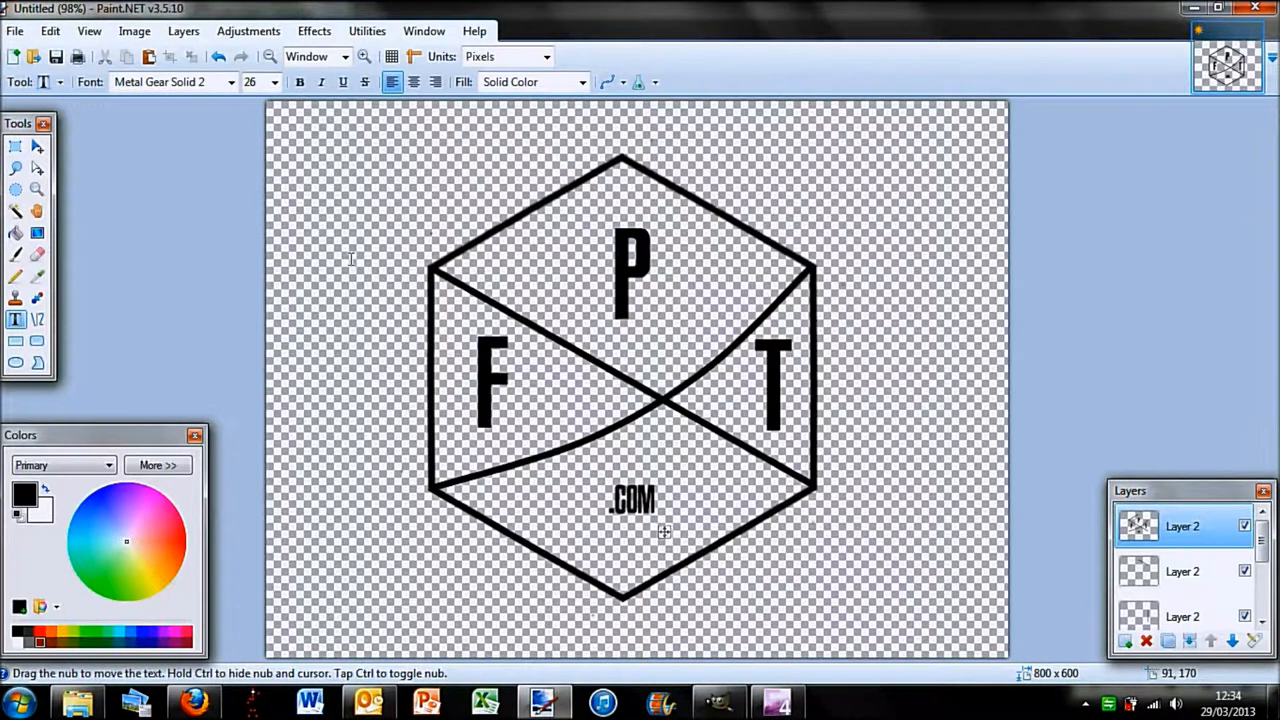
pyautogui.moveTo(956, 332)
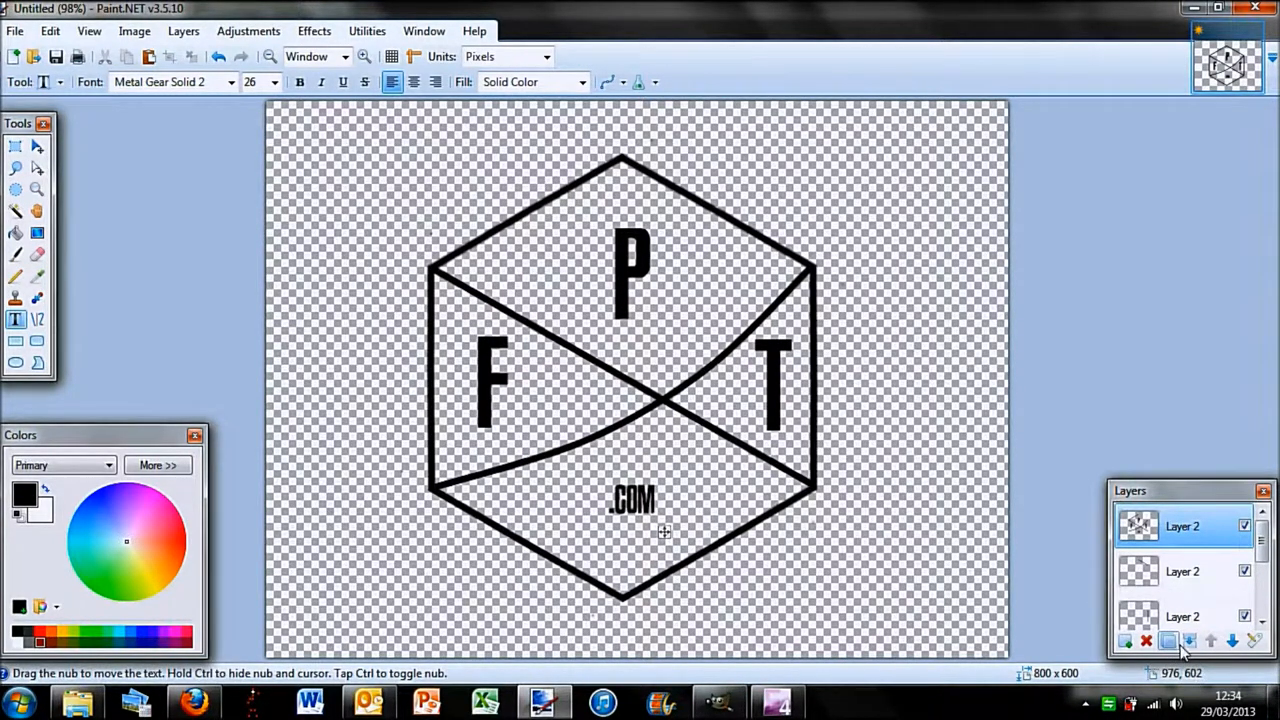
pyautogui.moveTo(1186, 641)
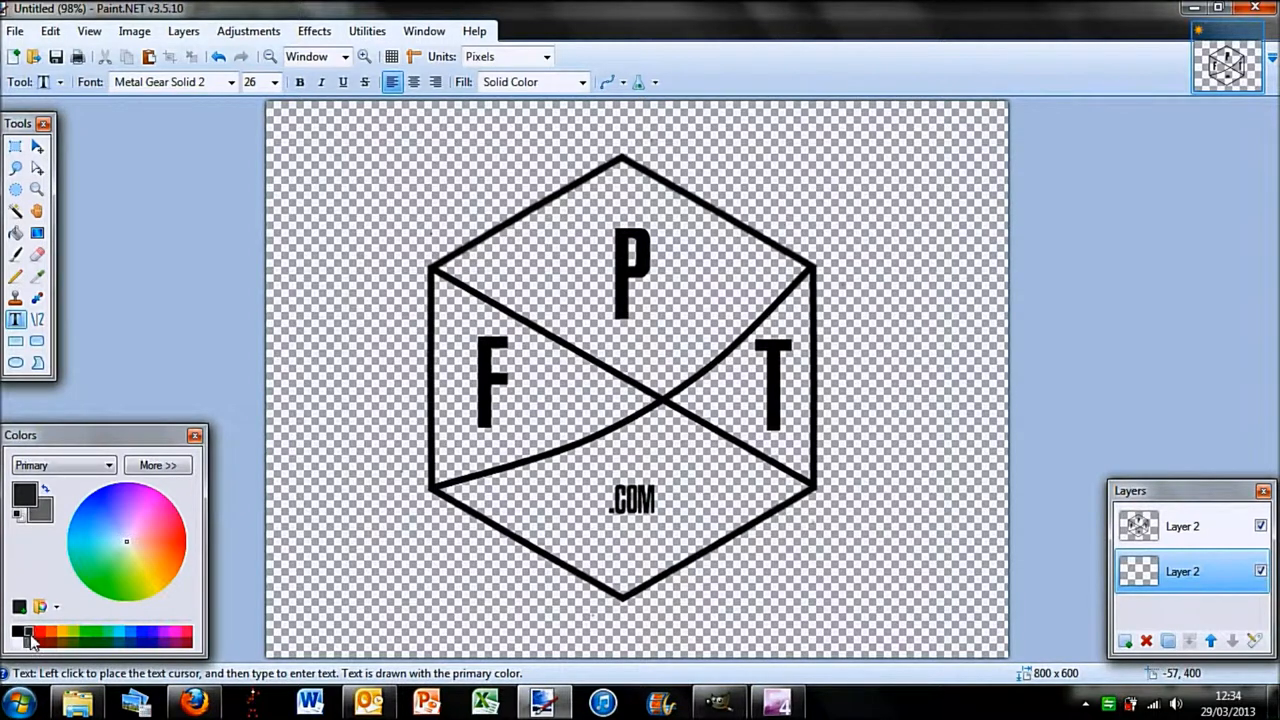
pyautogui.moveTo(53, 170)
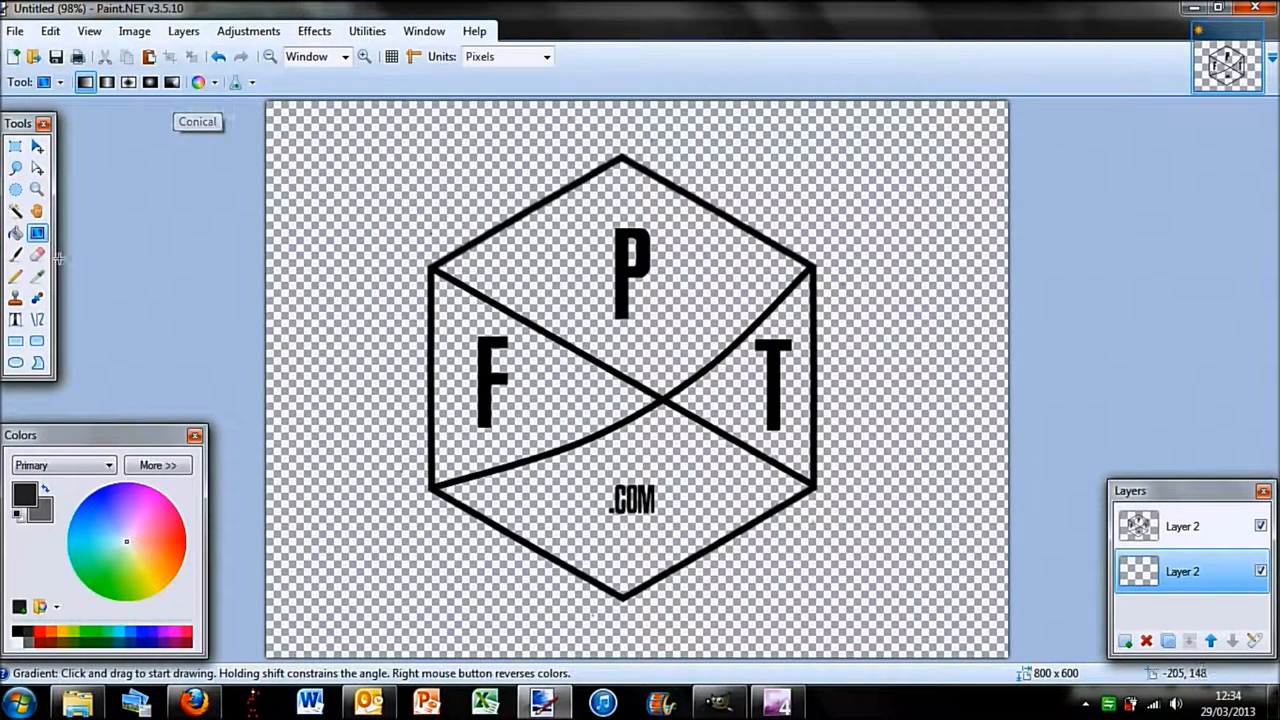
pyautogui.moveTo(175, 57)
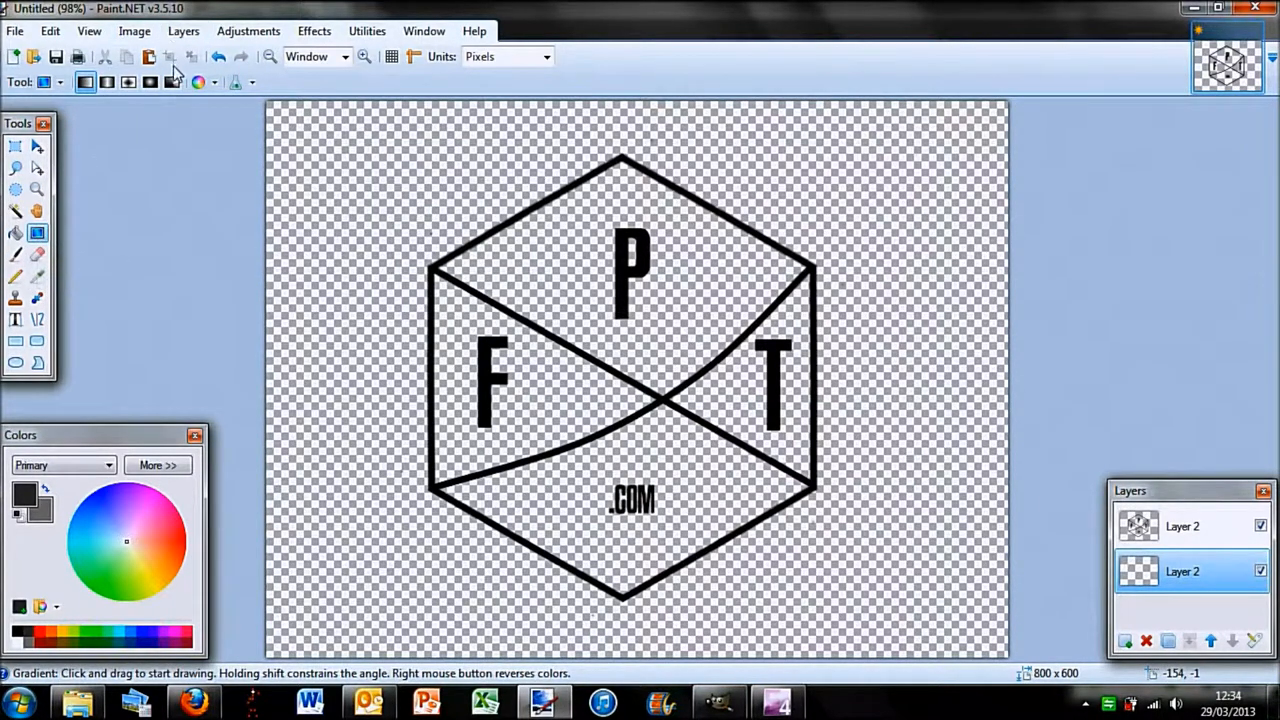
pyautogui.moveTo(177, 82)
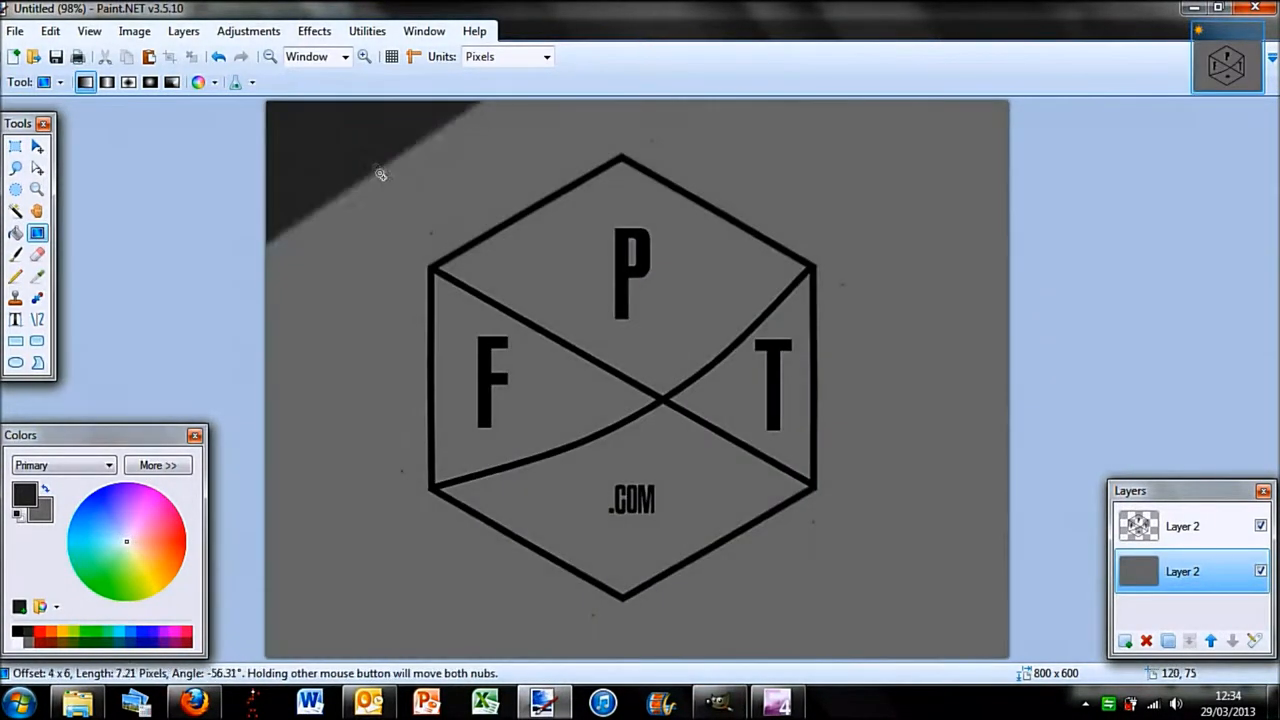
pyautogui.moveTo(375, 167); pyautogui.dragTo(525, 395)
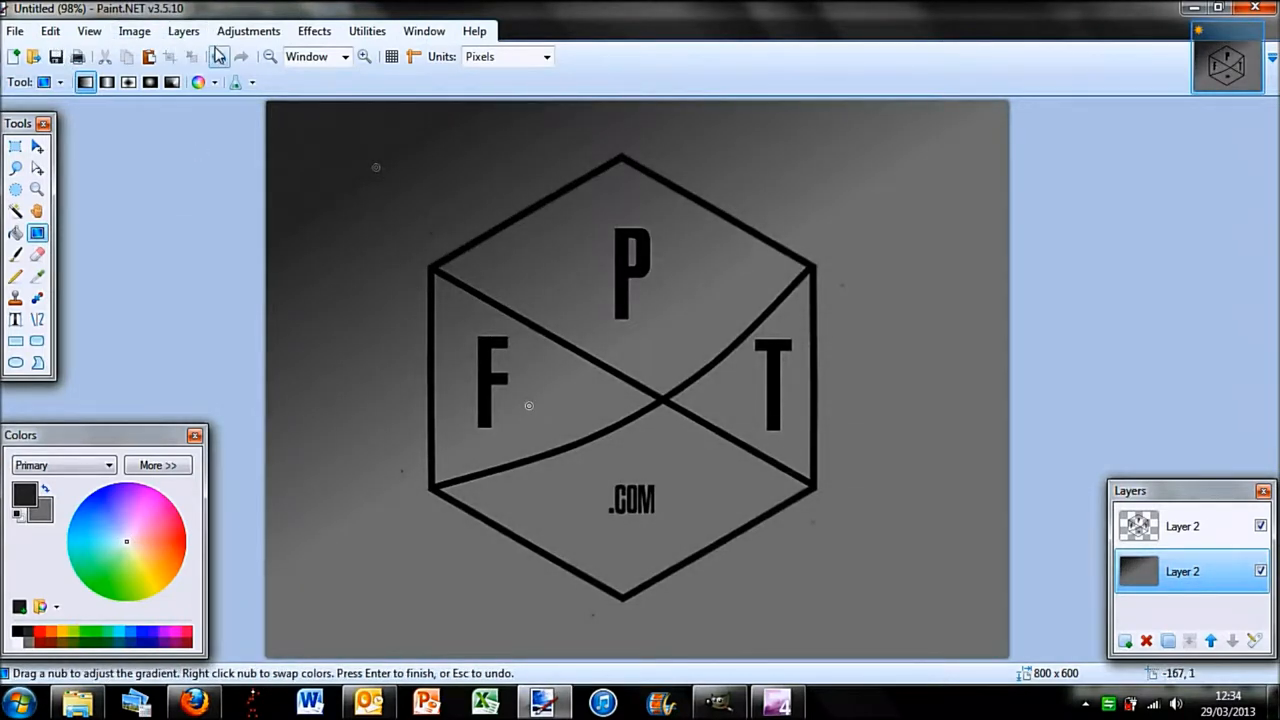
pyautogui.click(172, 82)
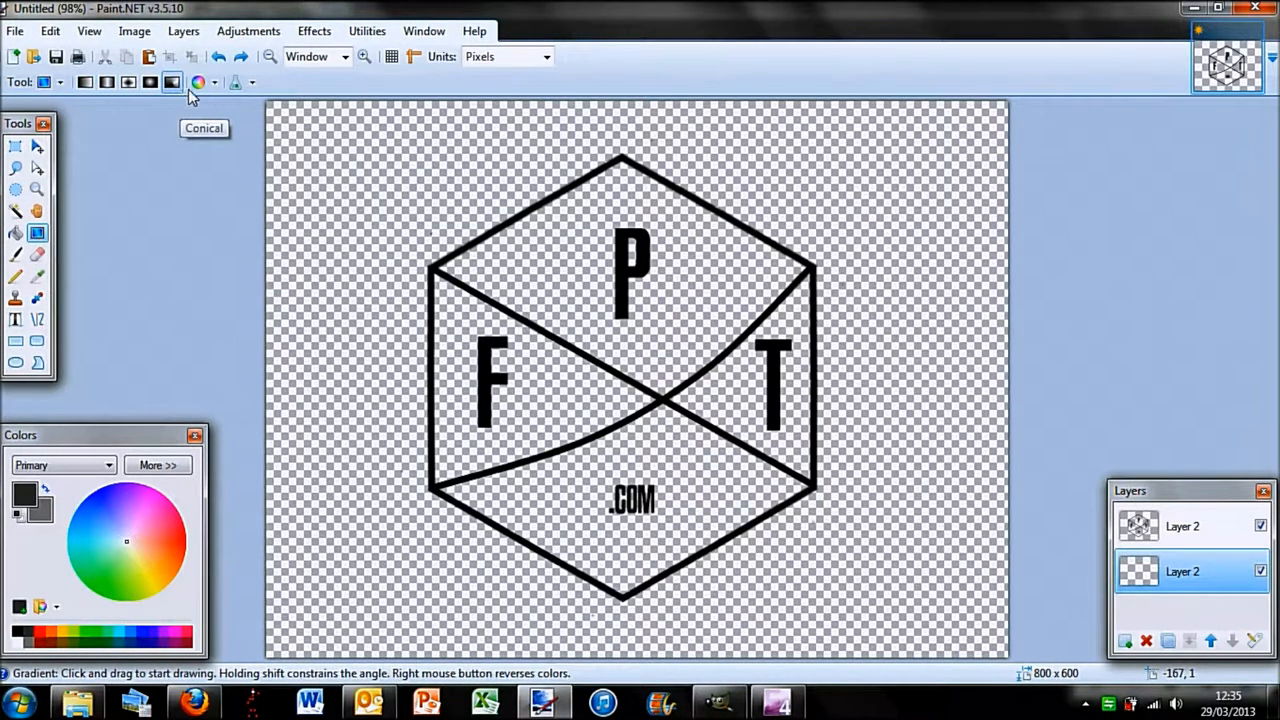
# - Centre a conical gradient on the hexagon's cross point, with its bright ray at the top-left corner
pyautogui.moveTo(370, 175); pyautogui.dragTo(418, 227)
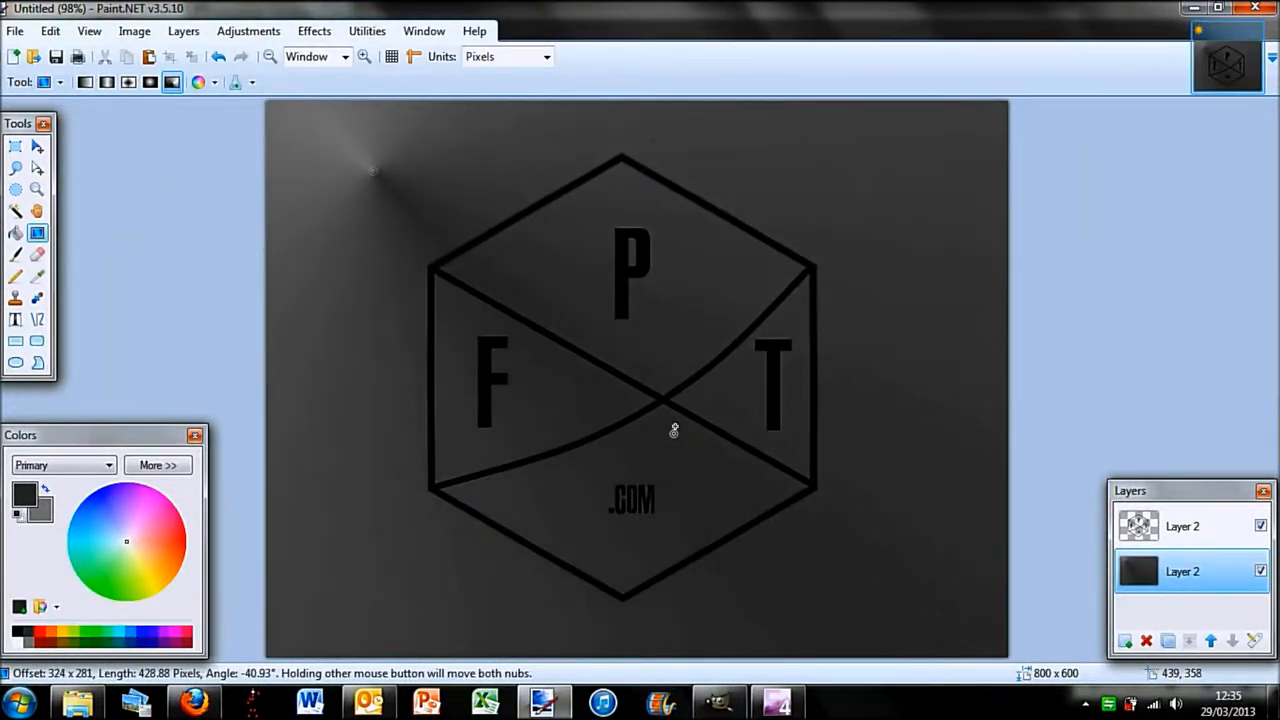
pyautogui.moveTo(674, 430); pyautogui.dragTo(664, 398)
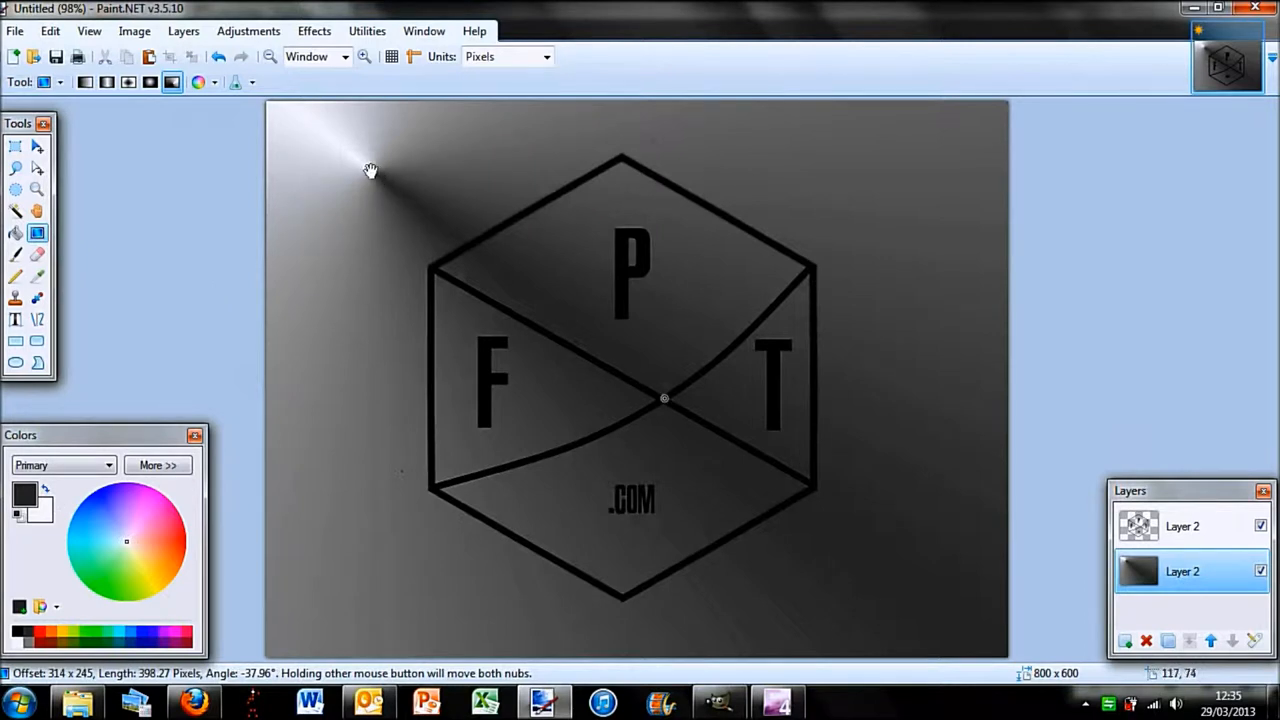
pyautogui.moveTo(370, 170); pyautogui.dragTo(455, 218)
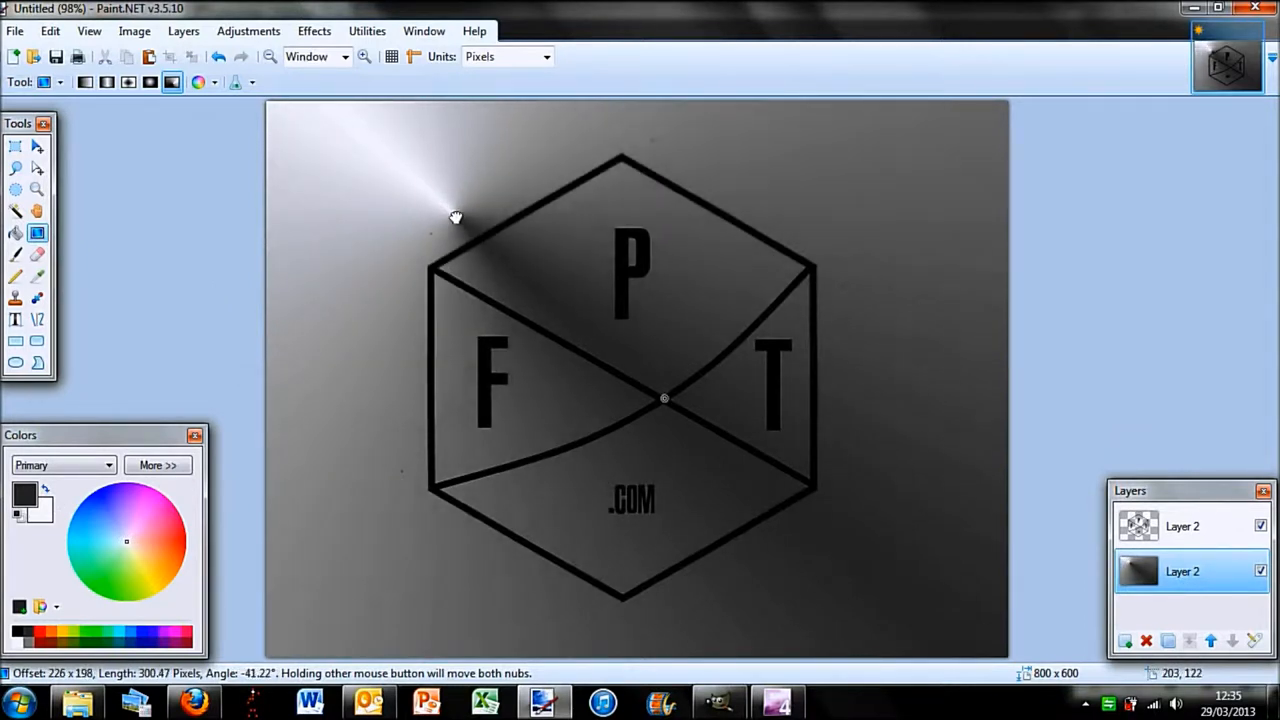
pyautogui.moveTo(455, 217); pyautogui.dragTo(413, 261)
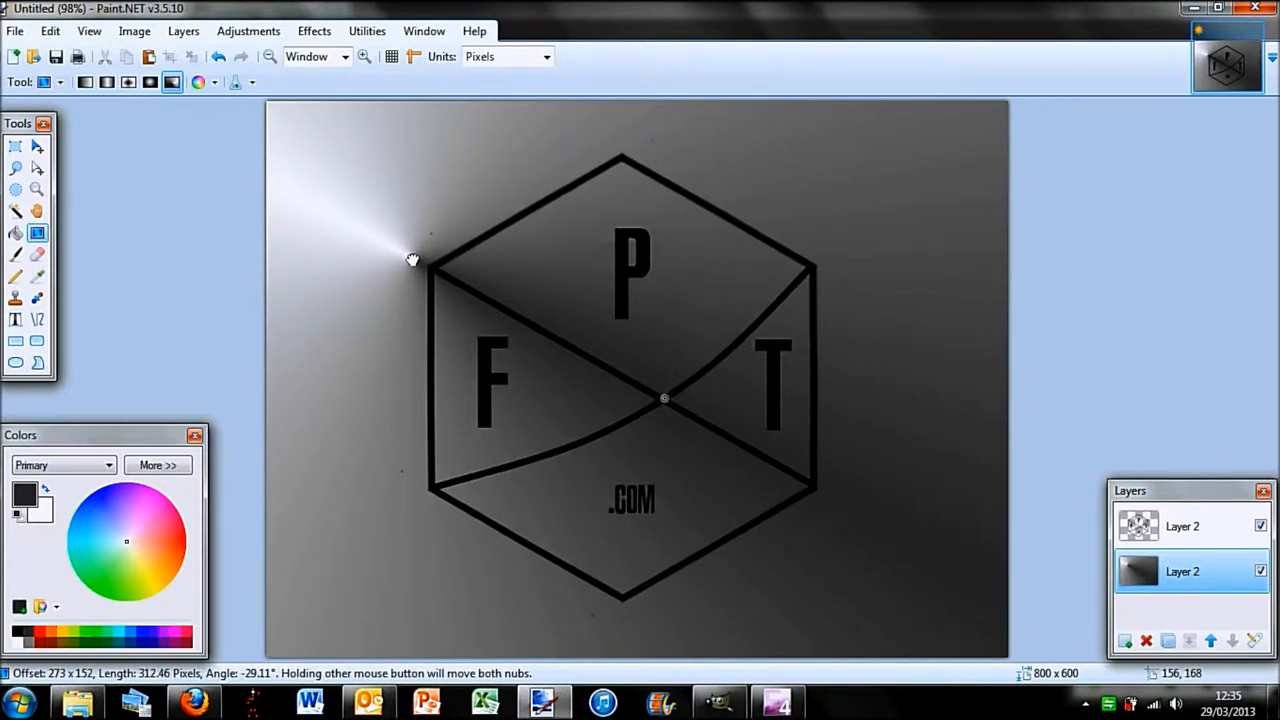
pyautogui.moveTo(413, 260); pyautogui.dragTo(427, 217)
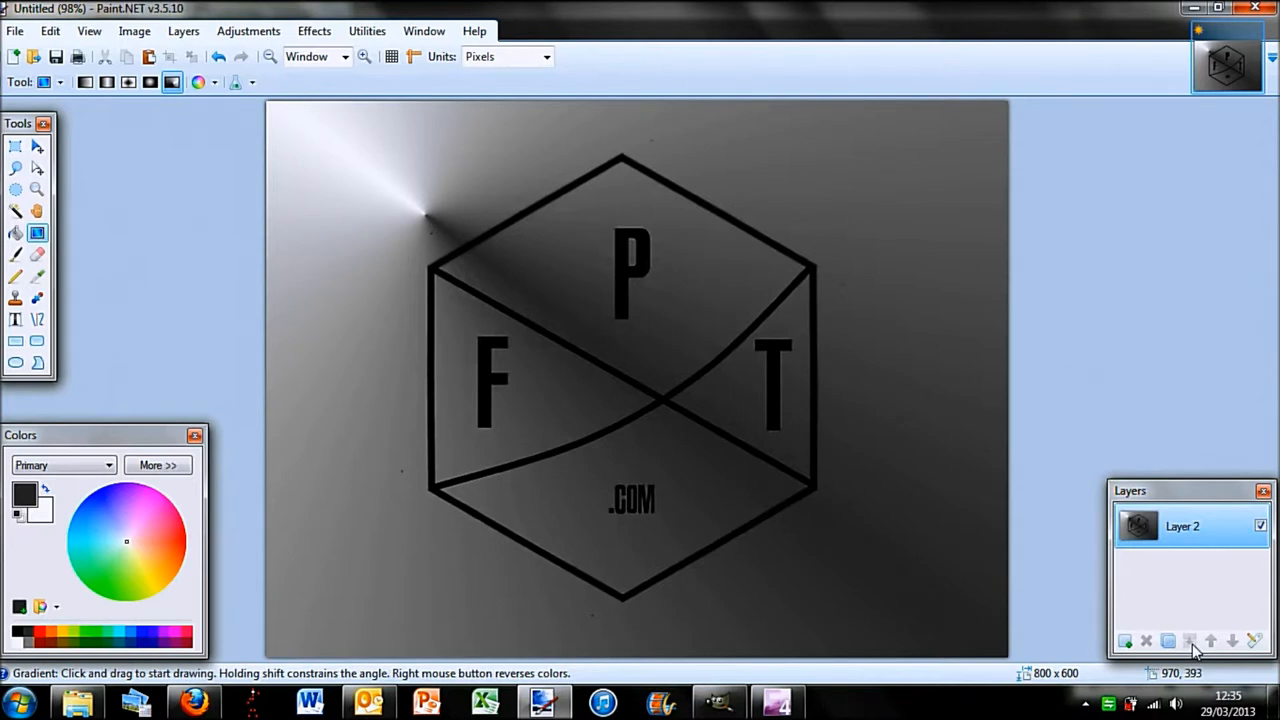
pyautogui.moveTo(545, 329)
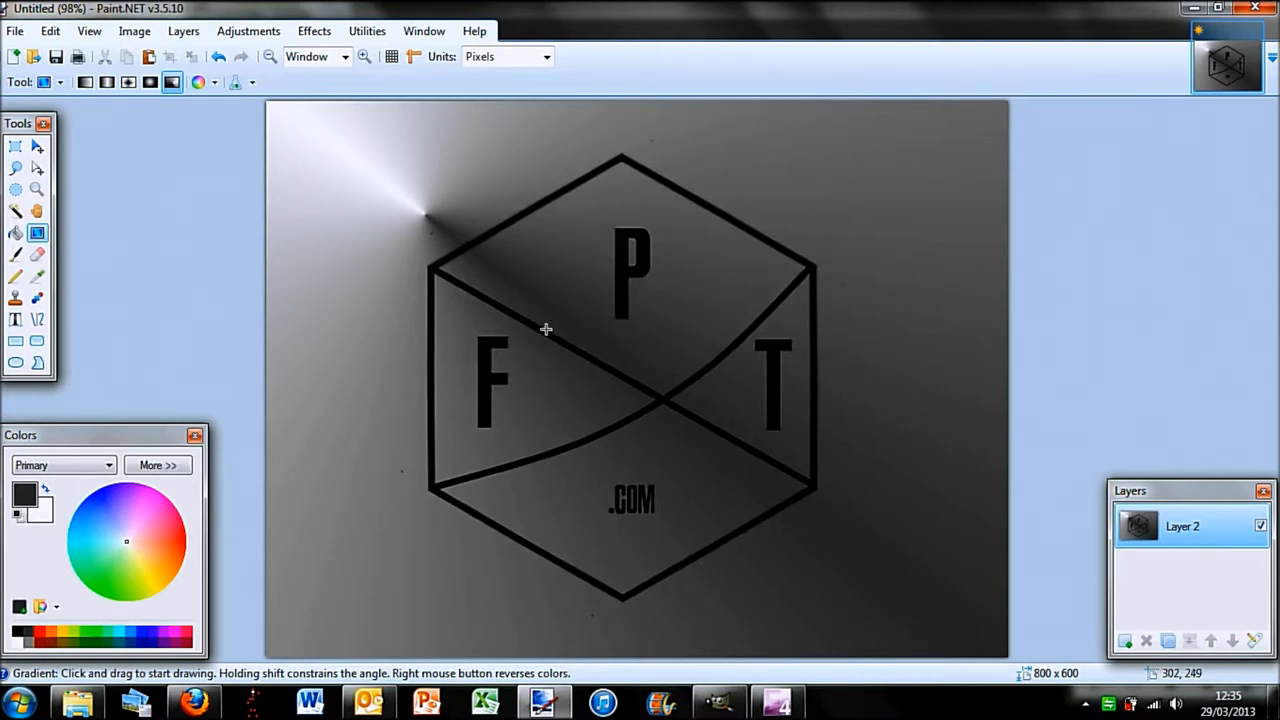
pyautogui.moveTo(813, 158)
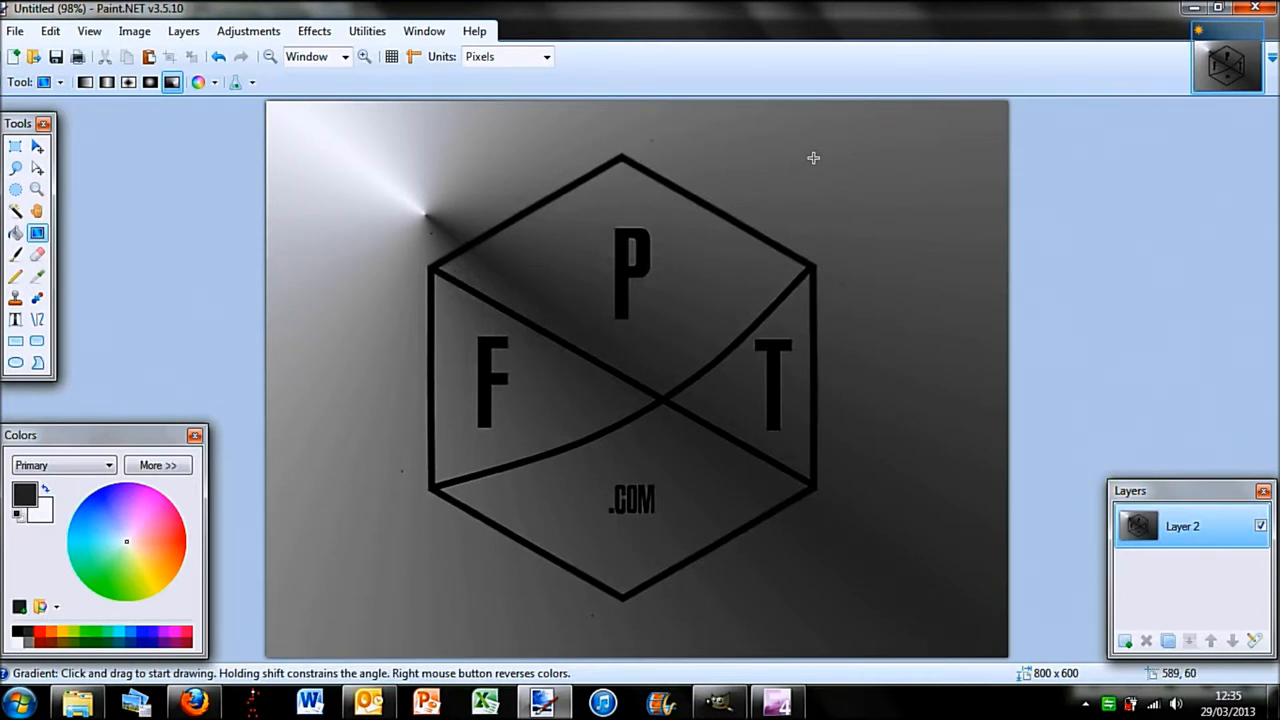
pyautogui.moveTo(358, 254)
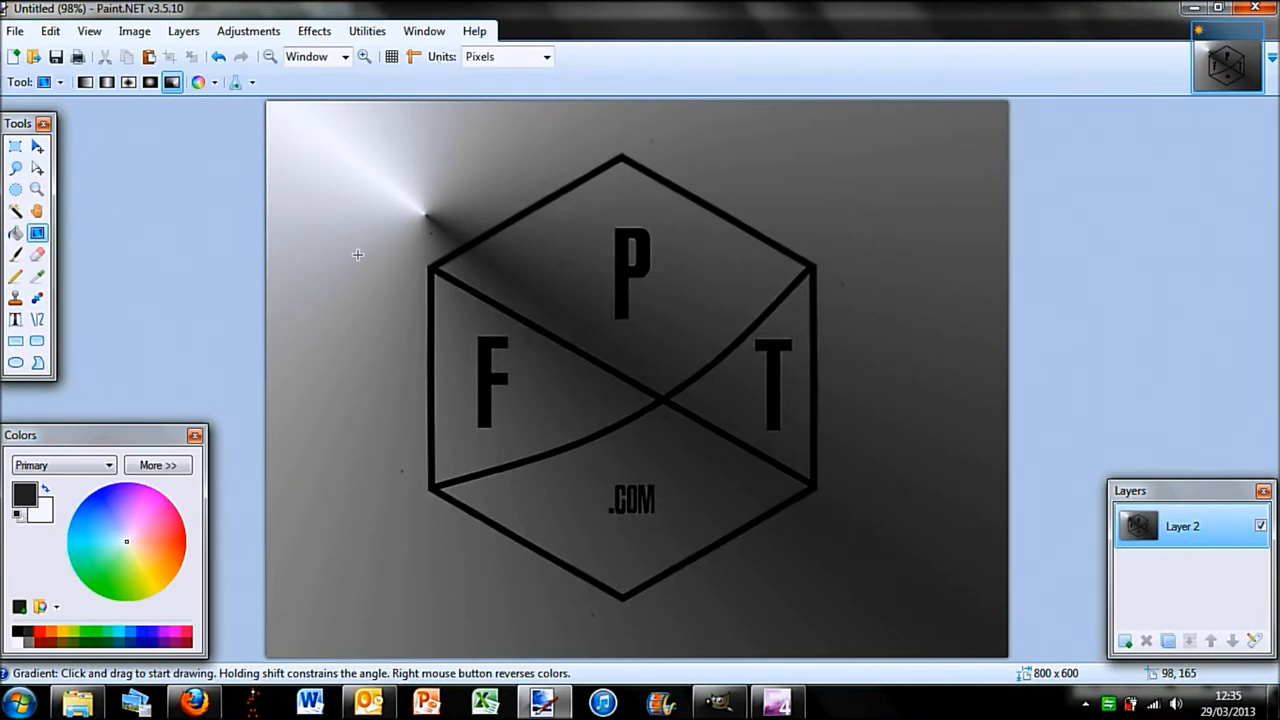